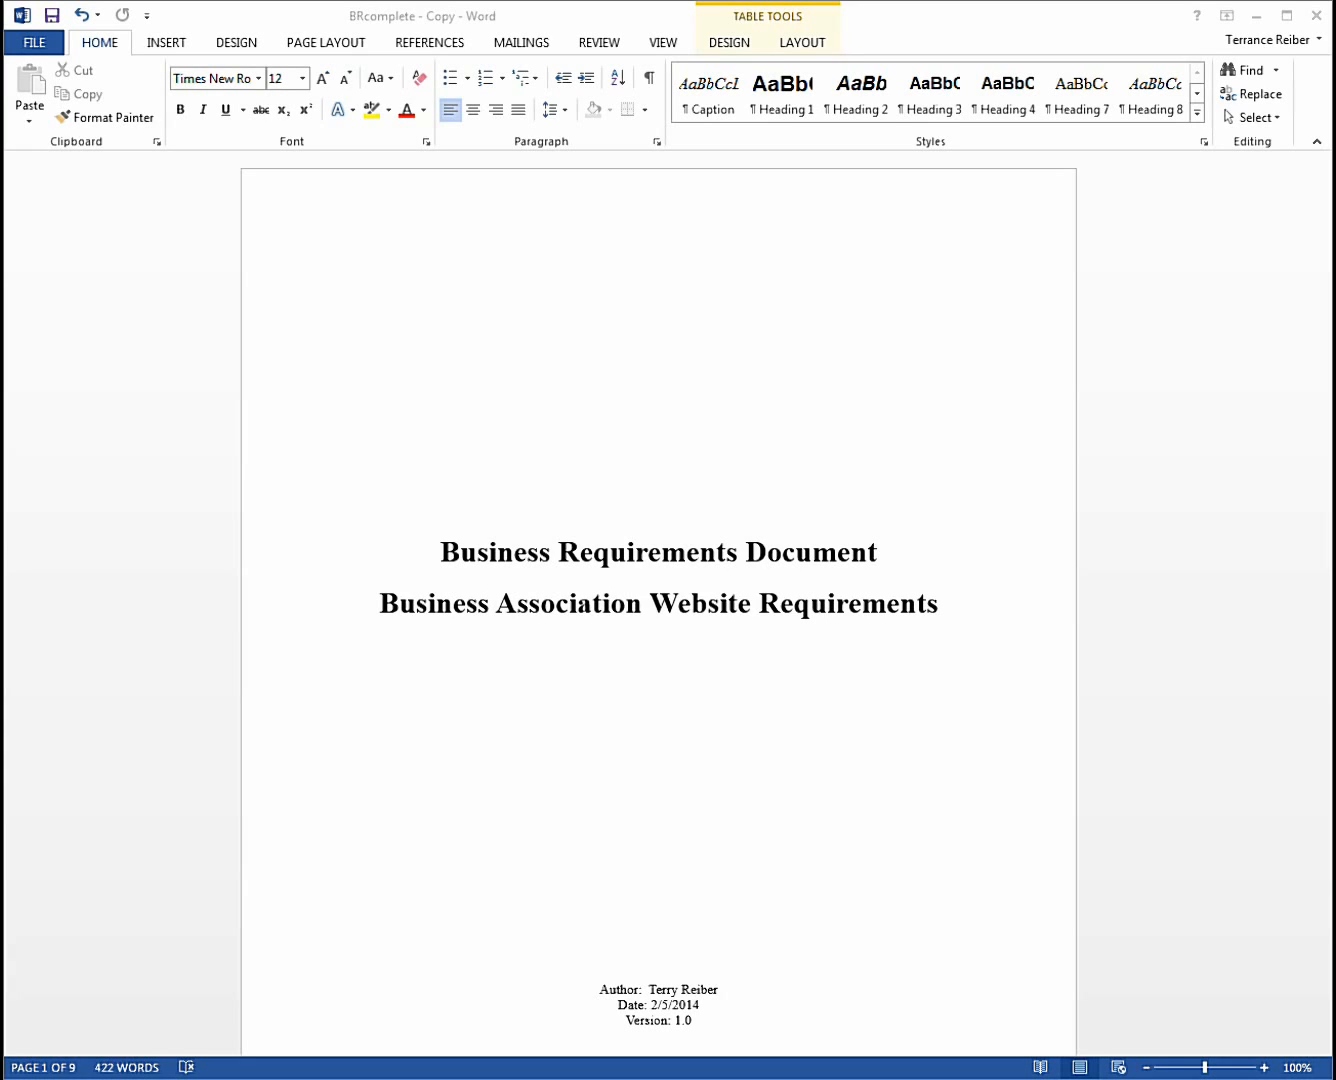
pyautogui.moveTo(883, 461)
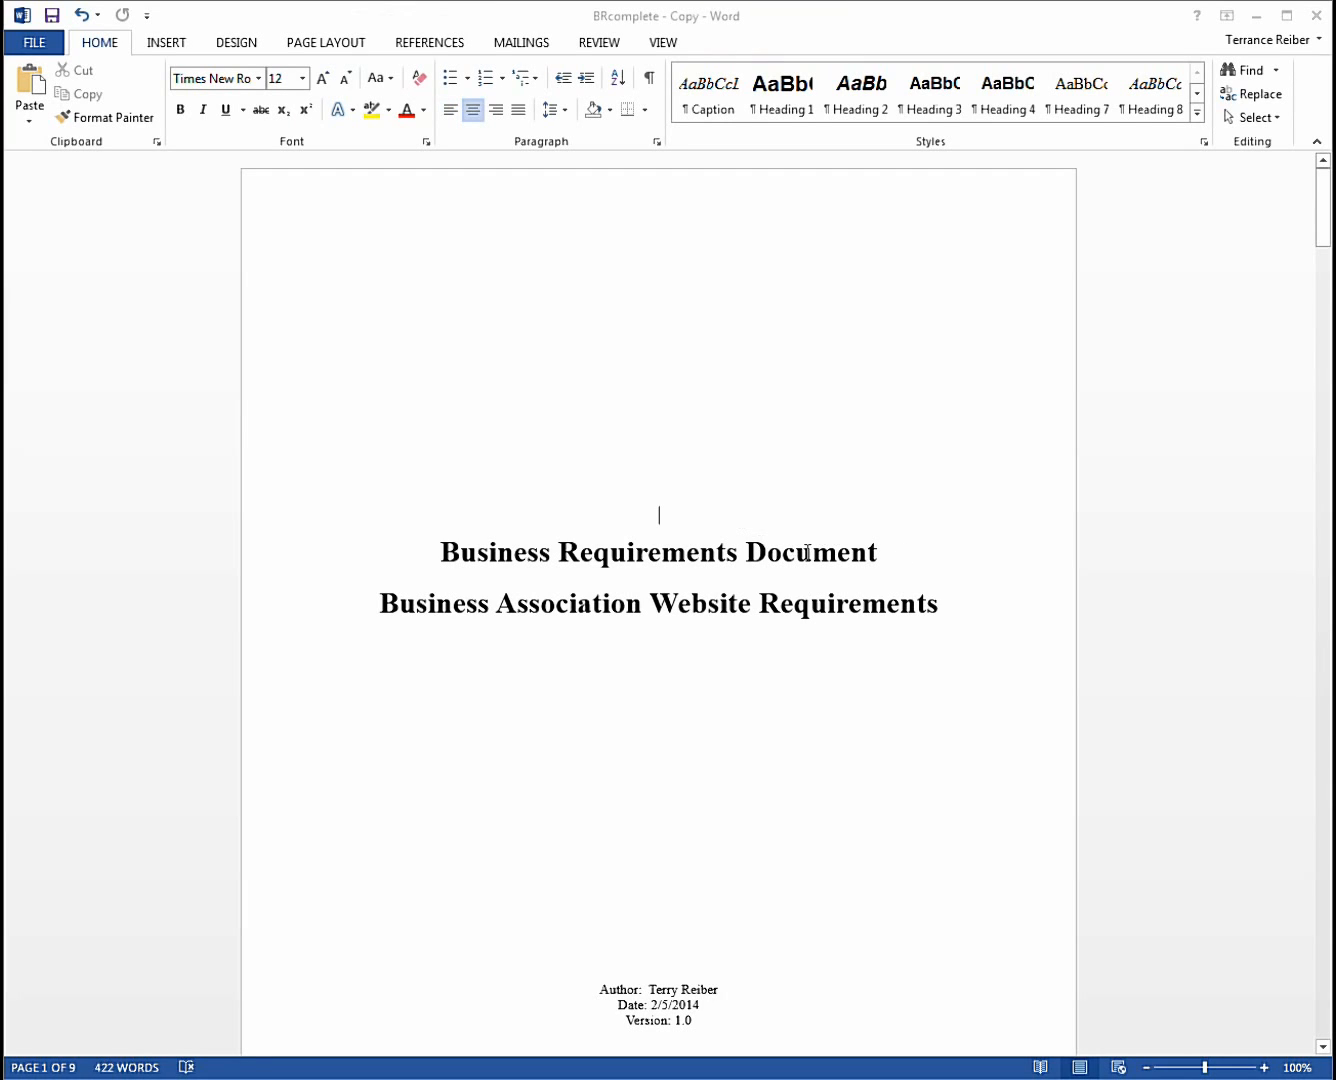
pyautogui.moveTo(1022, 571)
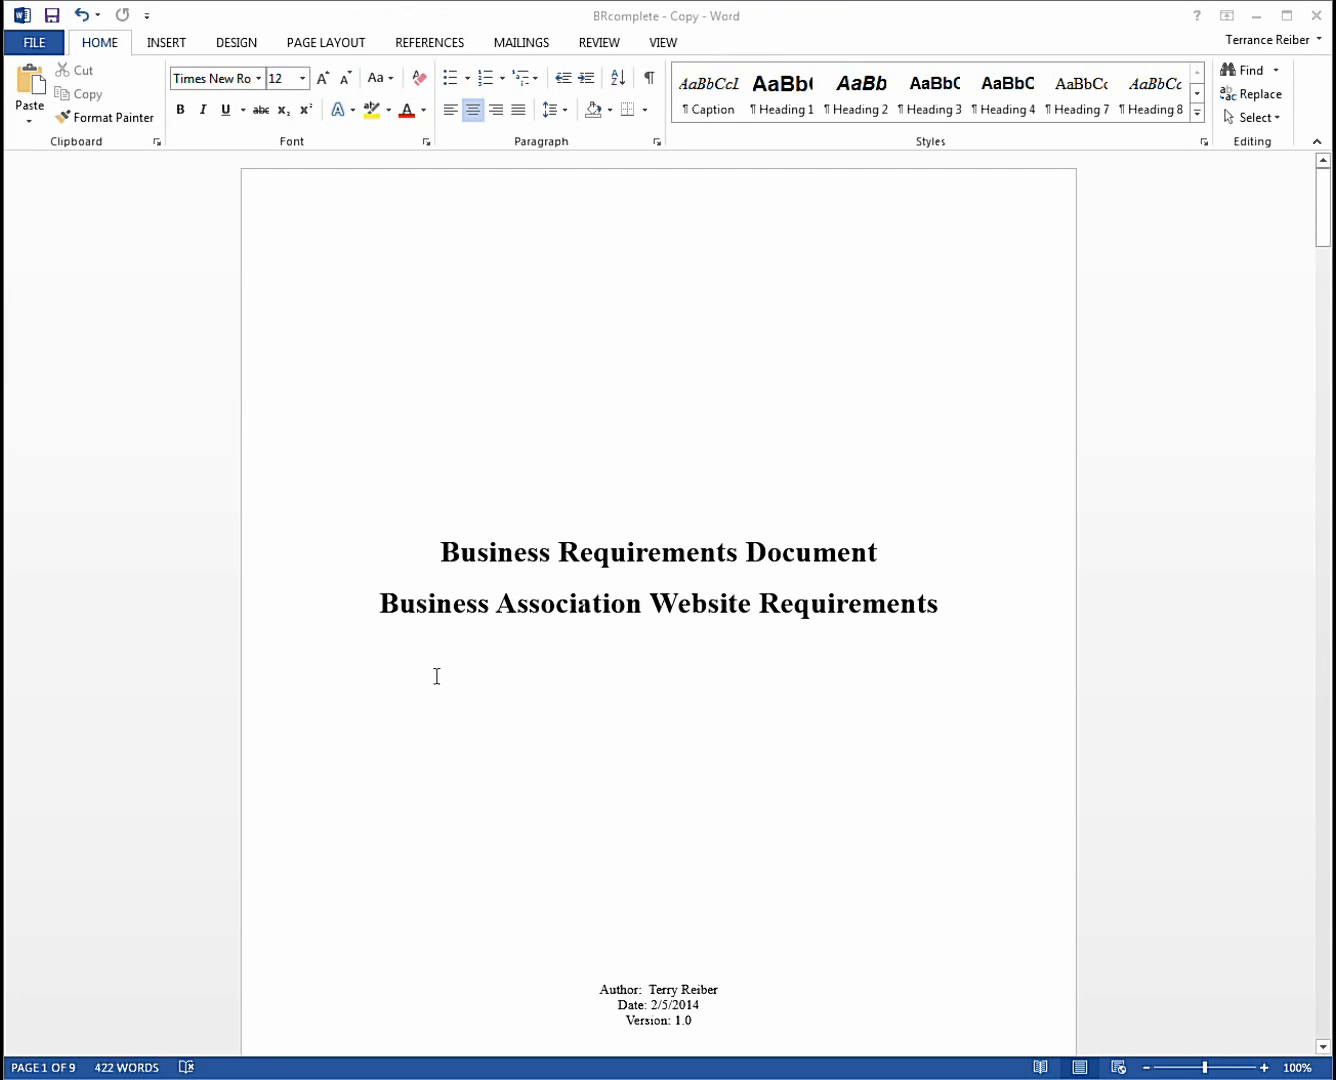
# Scroll from the title page to the page-2 Table of Contents, which lists sections through Appendices
pyautogui.click(659, 515)
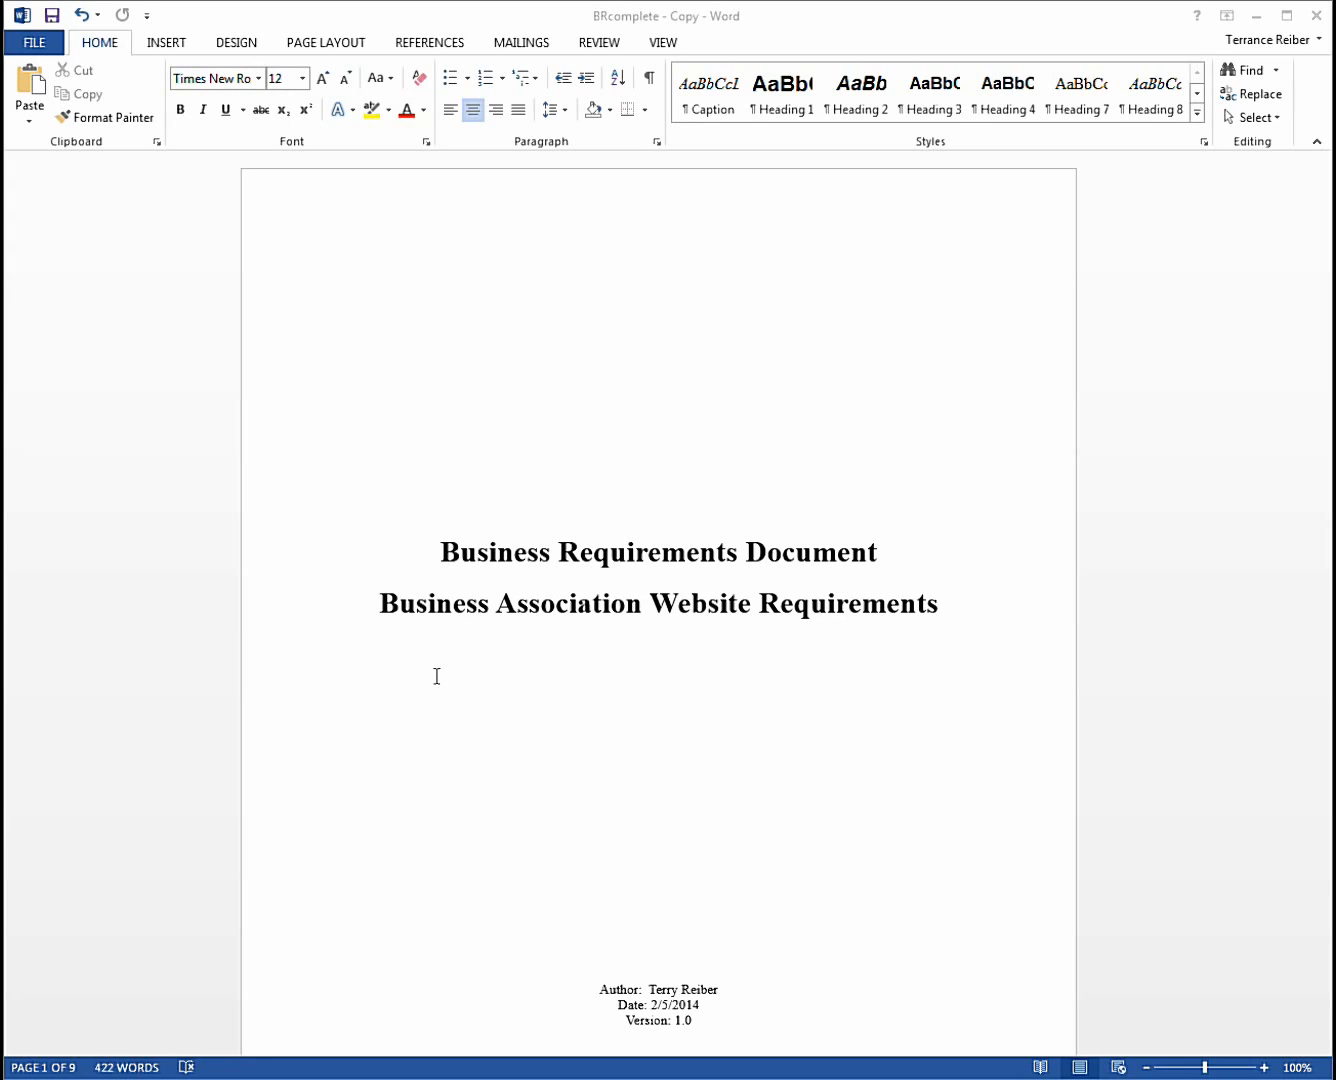
pyautogui.click(659, 515)
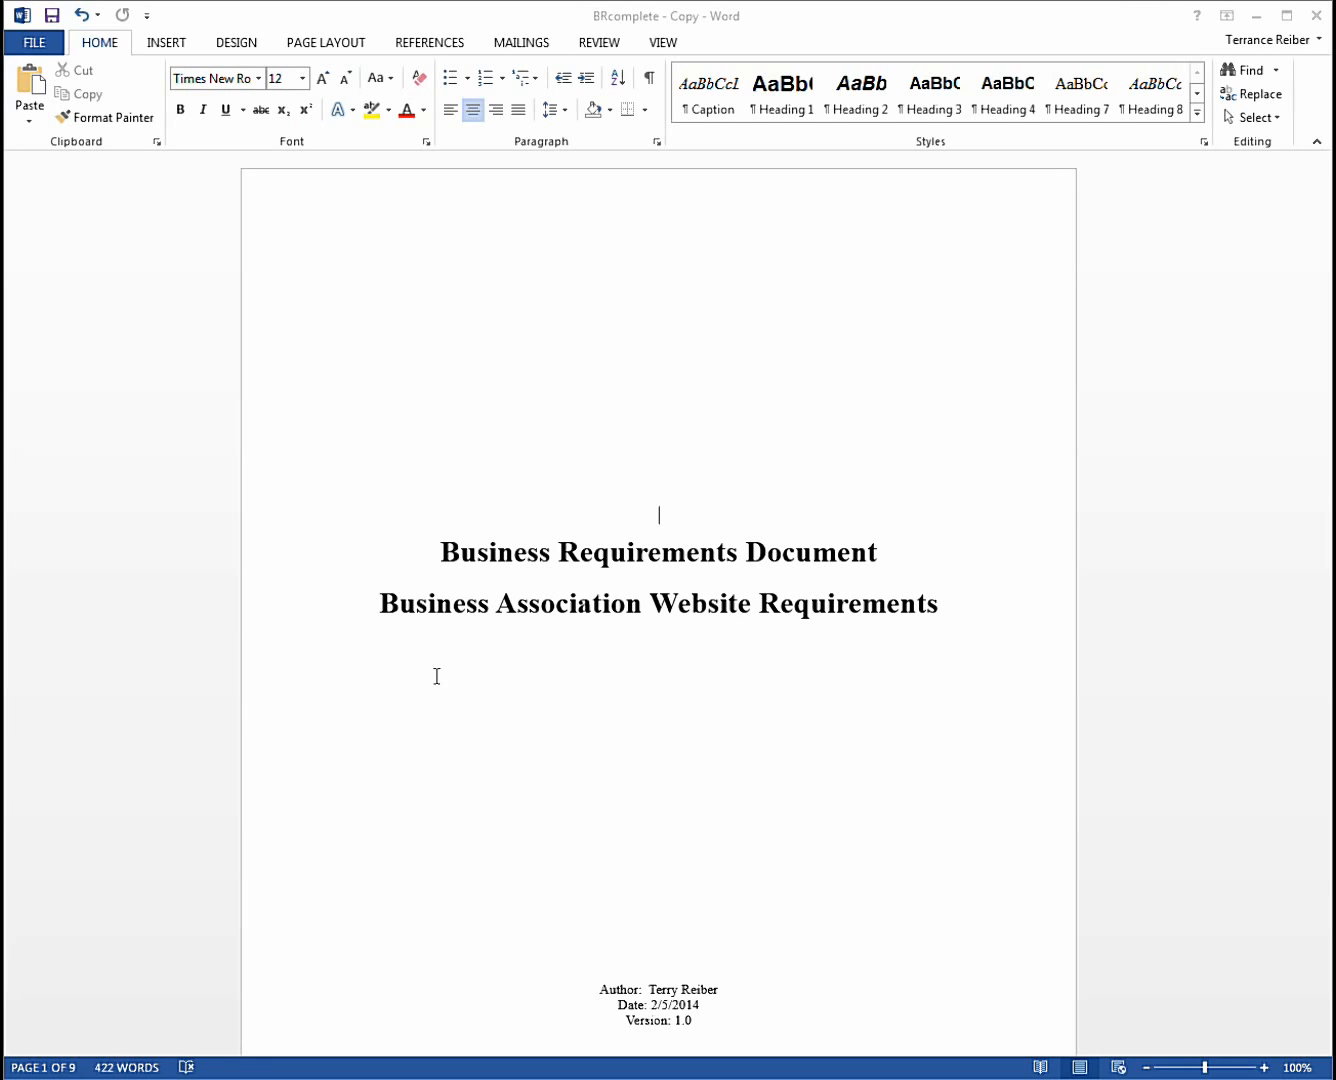
pyautogui.click(659, 515)
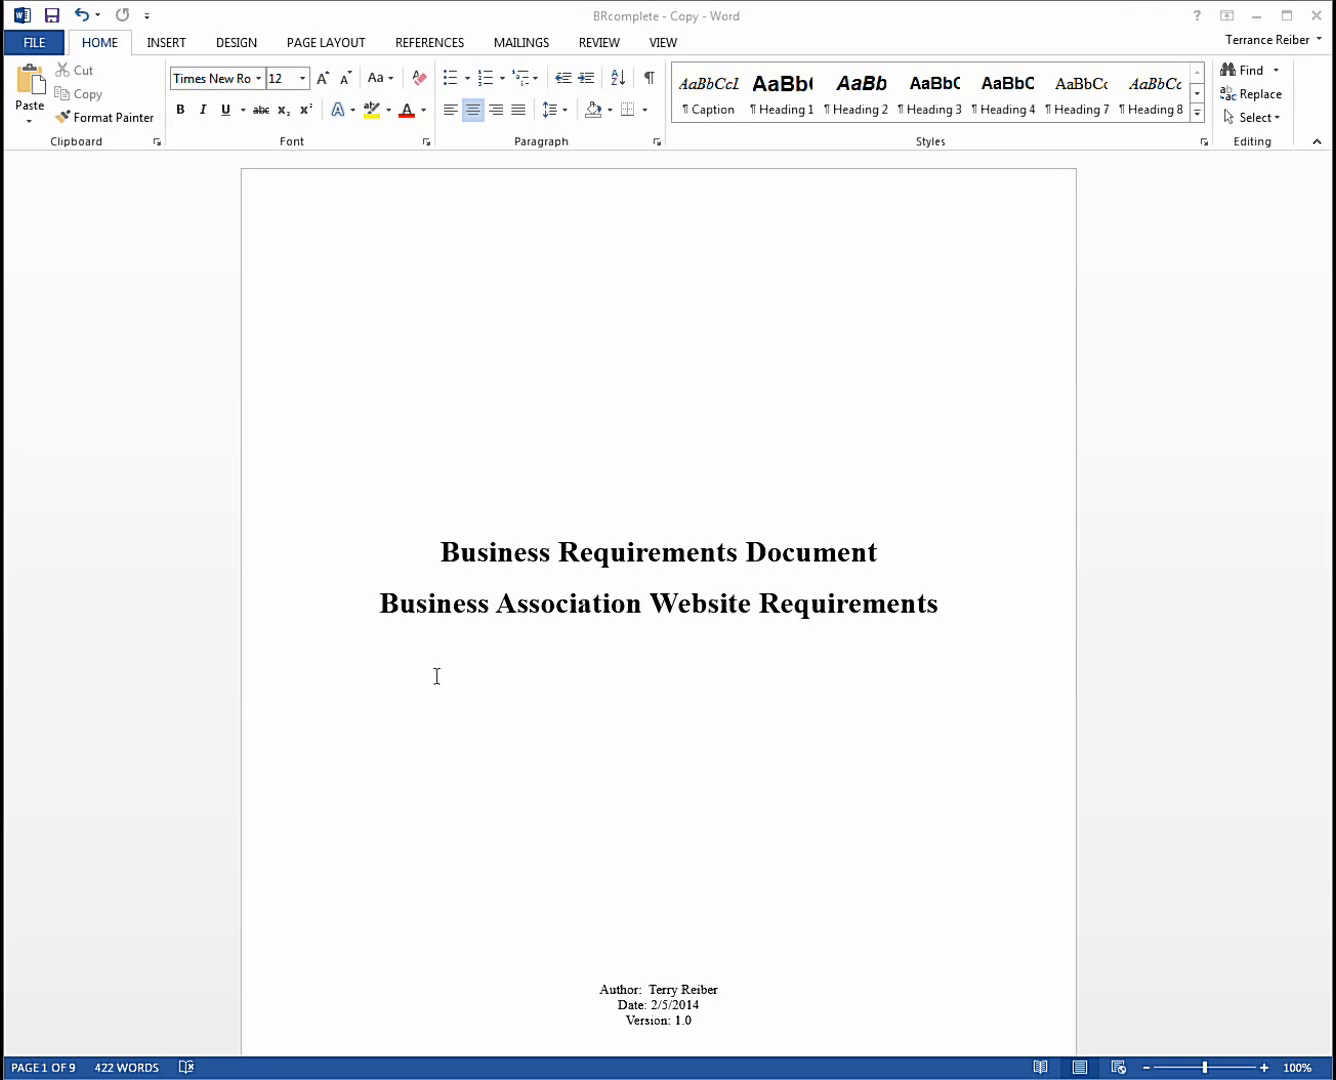
pyautogui.scroll(3)
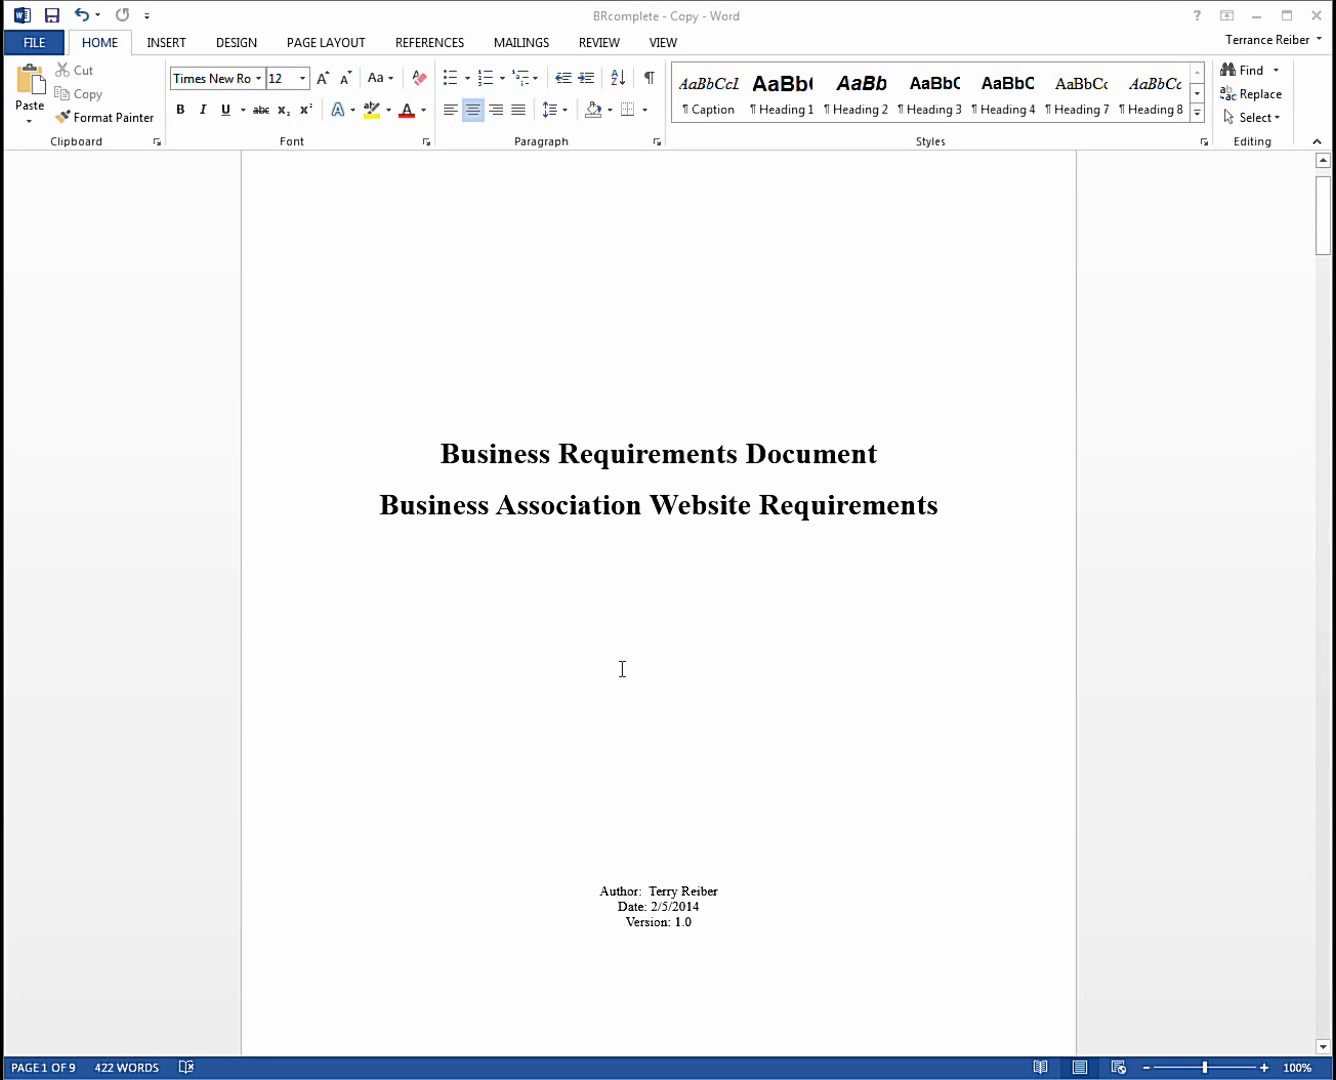
pyautogui.scroll(-3)
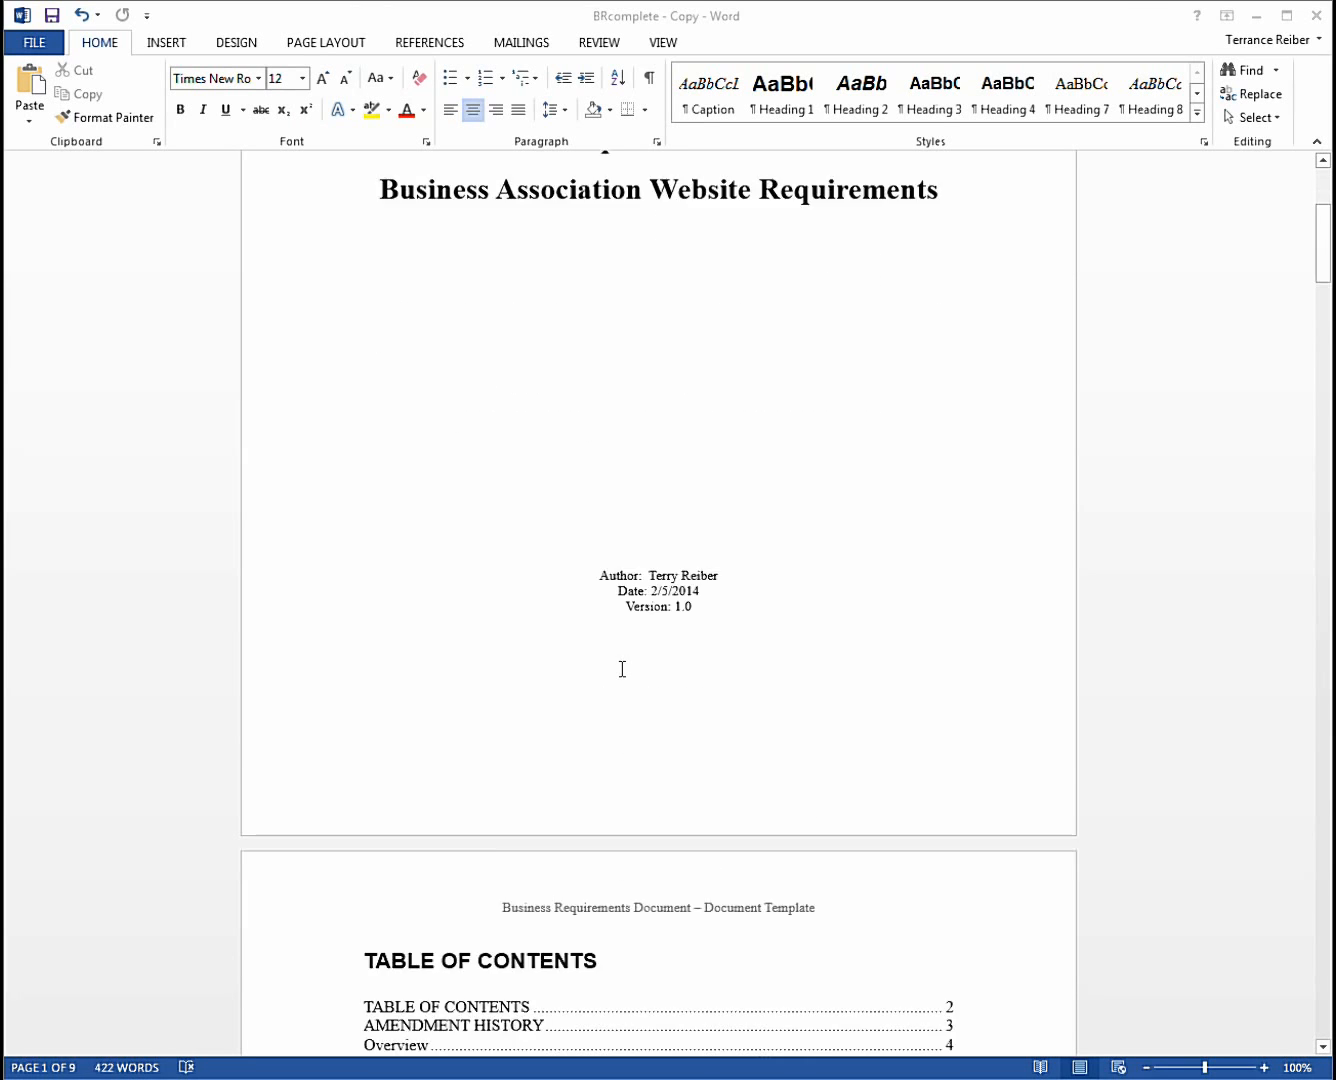
pyautogui.scroll(-3)
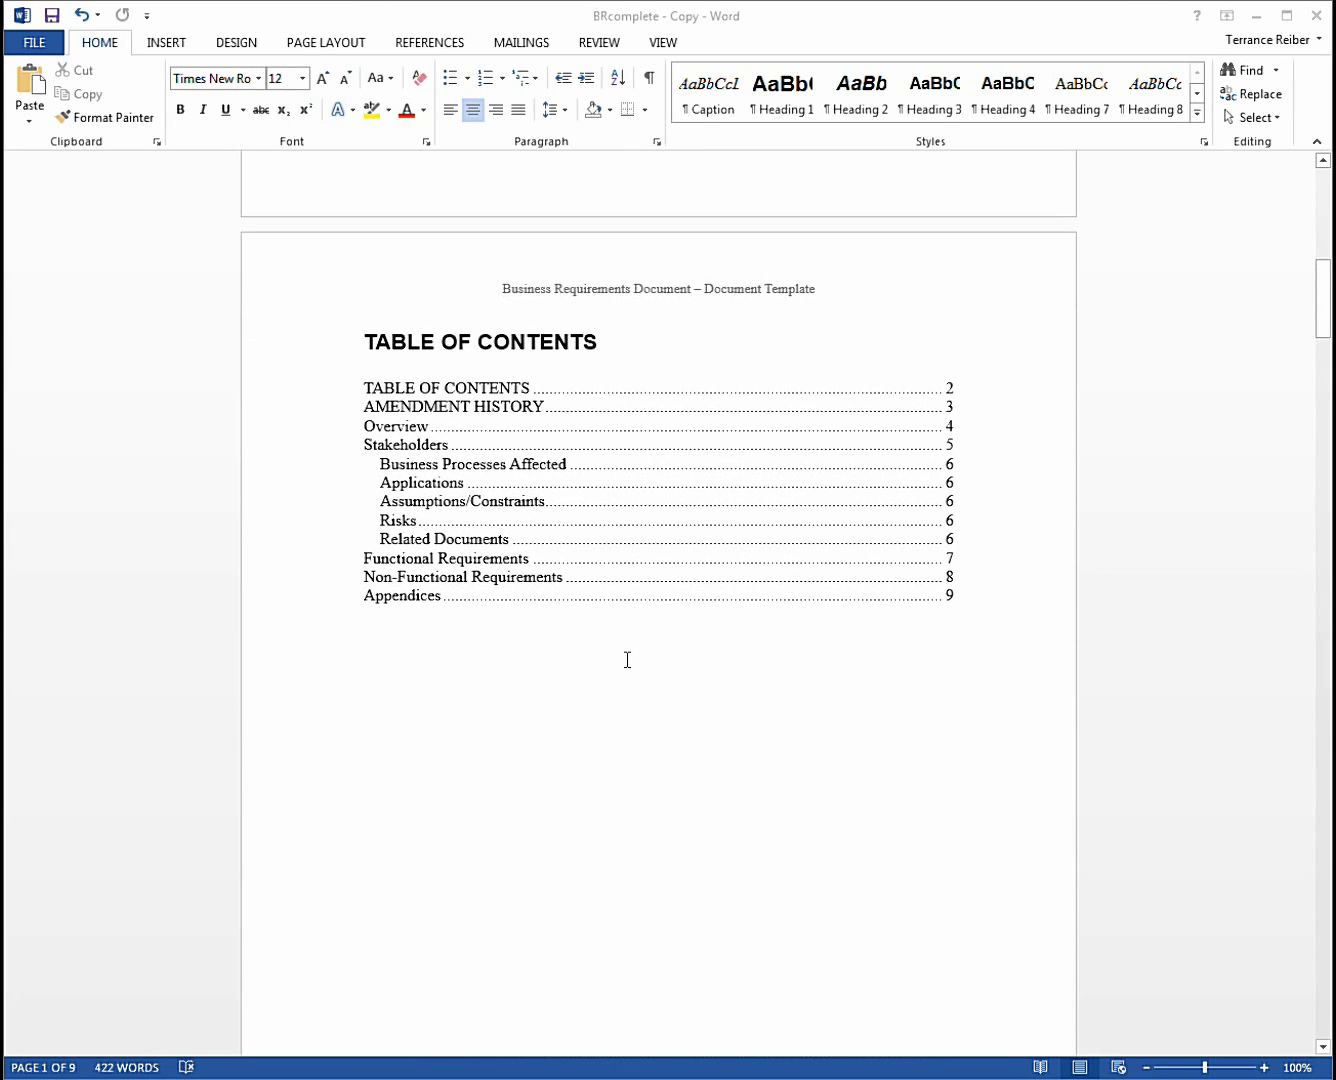
pyautogui.scroll(-3)
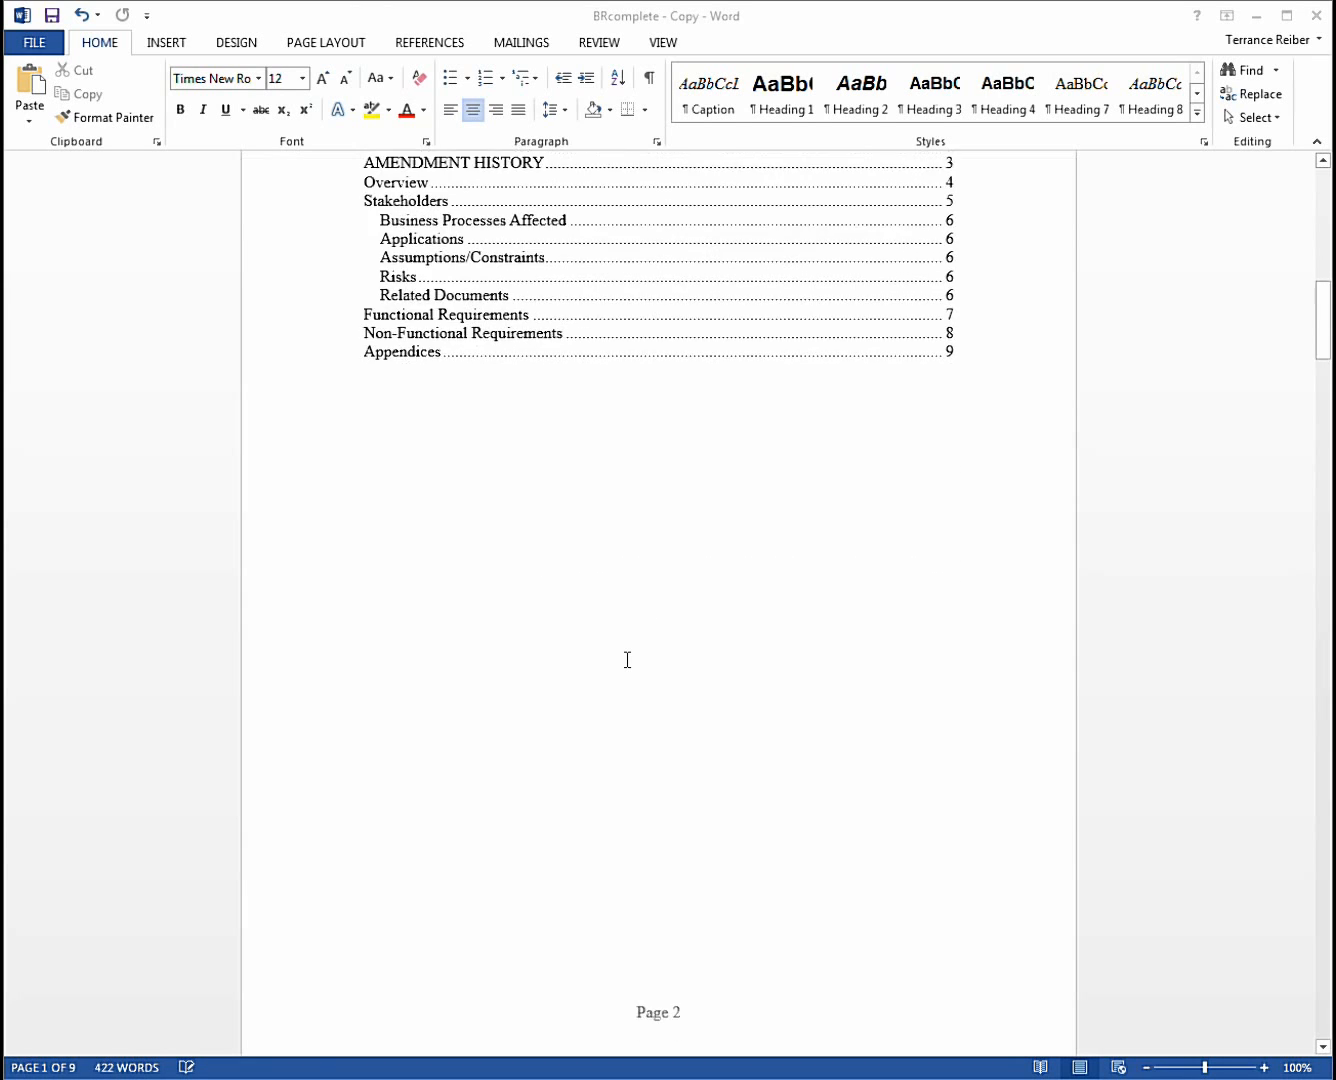
# Scroll past page 3's Amendment History table to the page-4 Overview of the website requirements
pyautogui.scroll(-3)
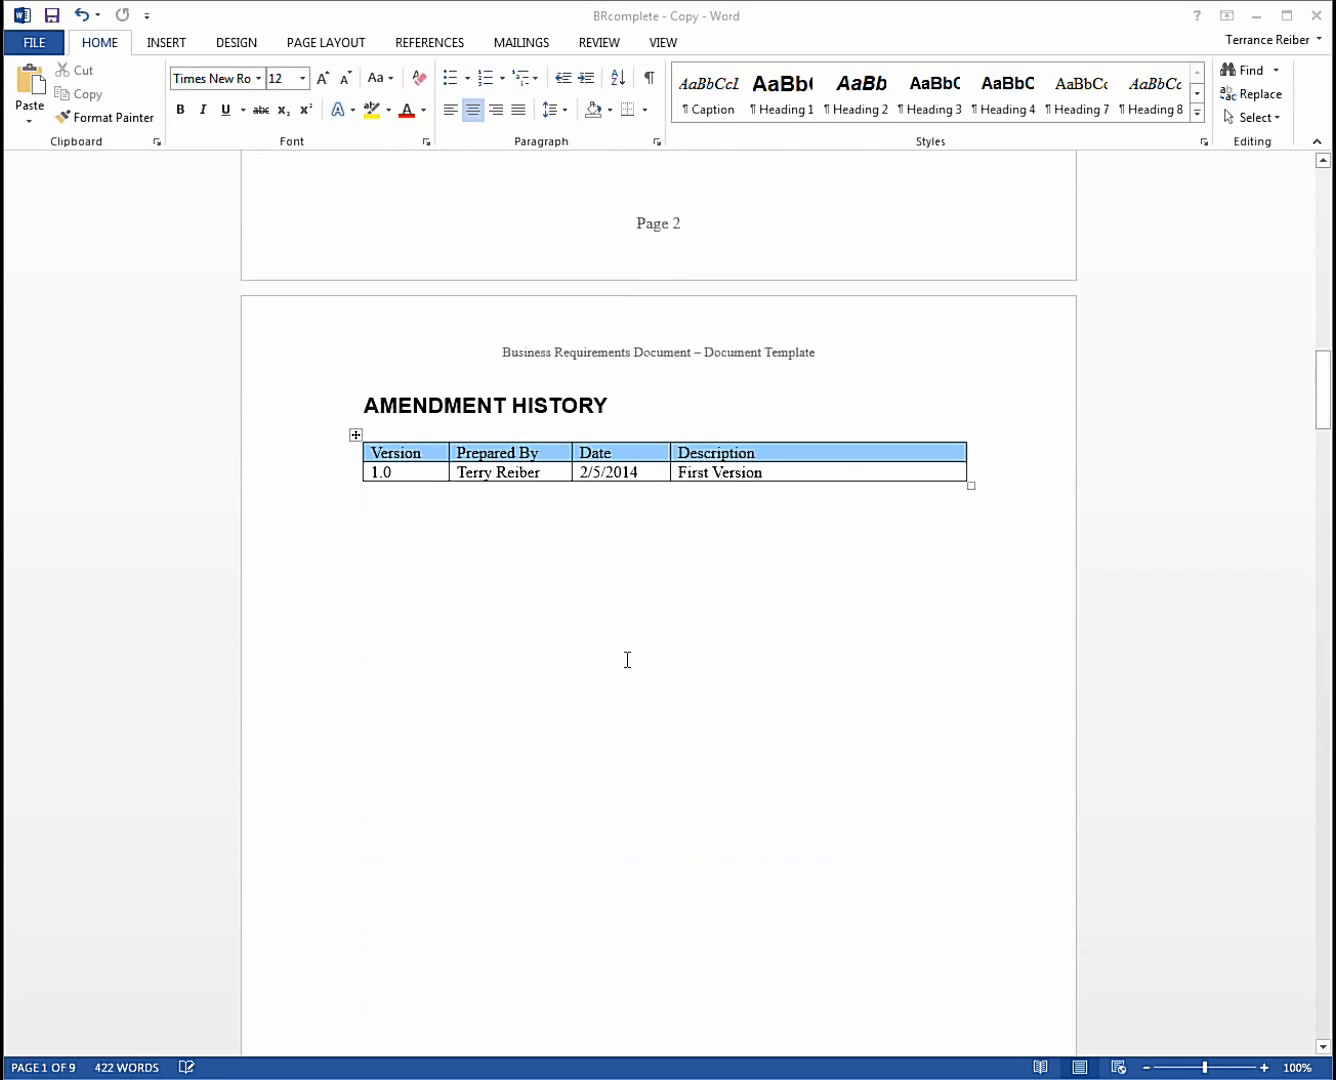
pyautogui.scroll(3)
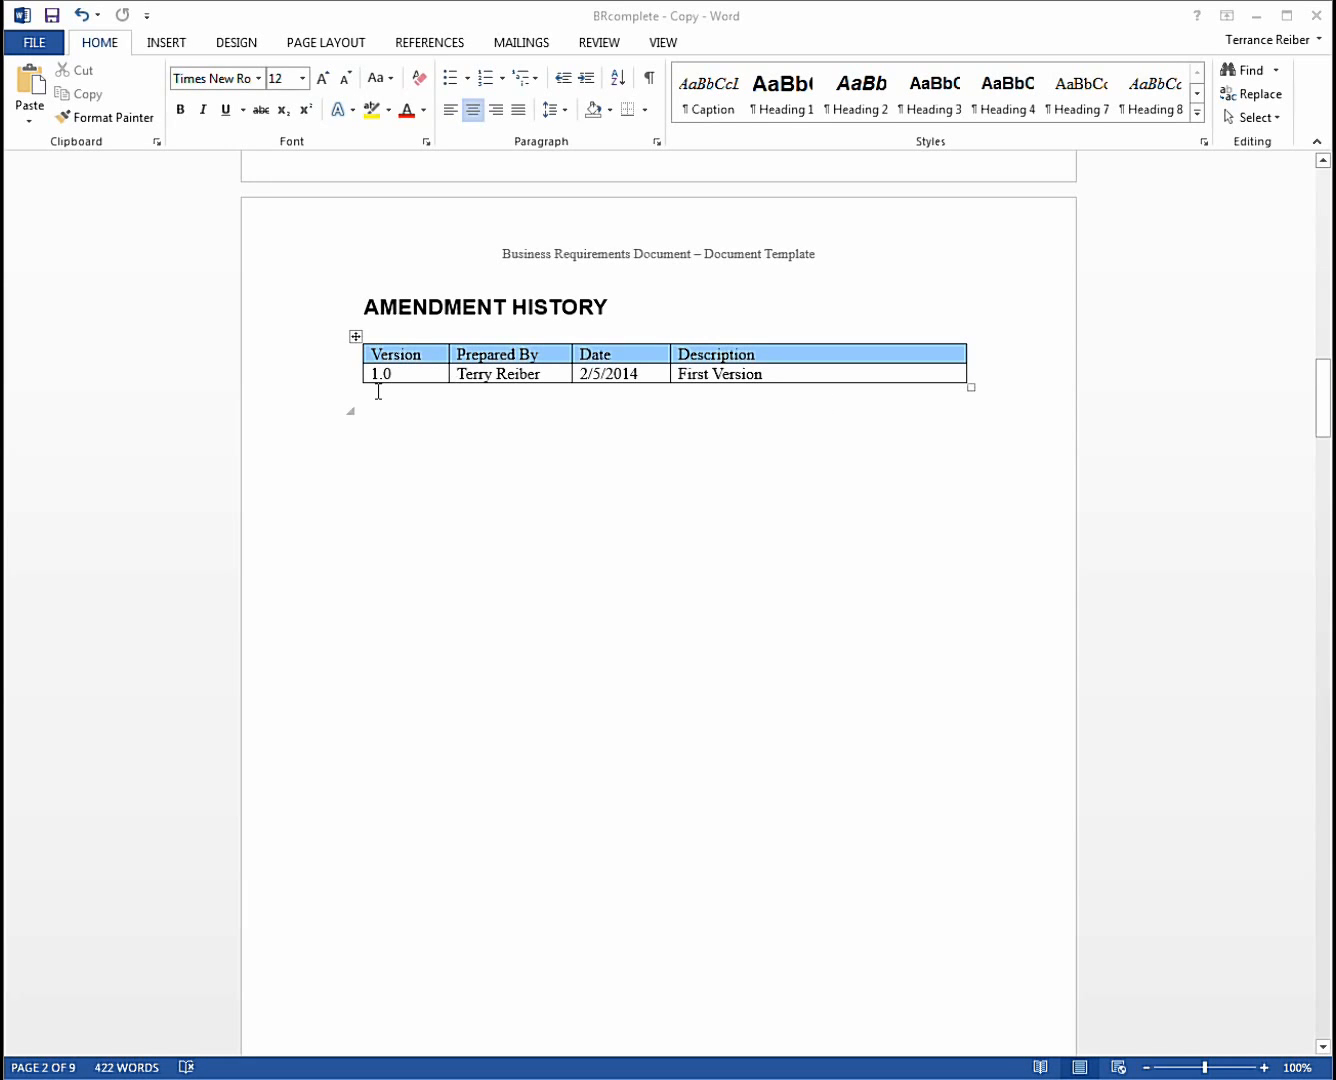
pyautogui.scroll(3)
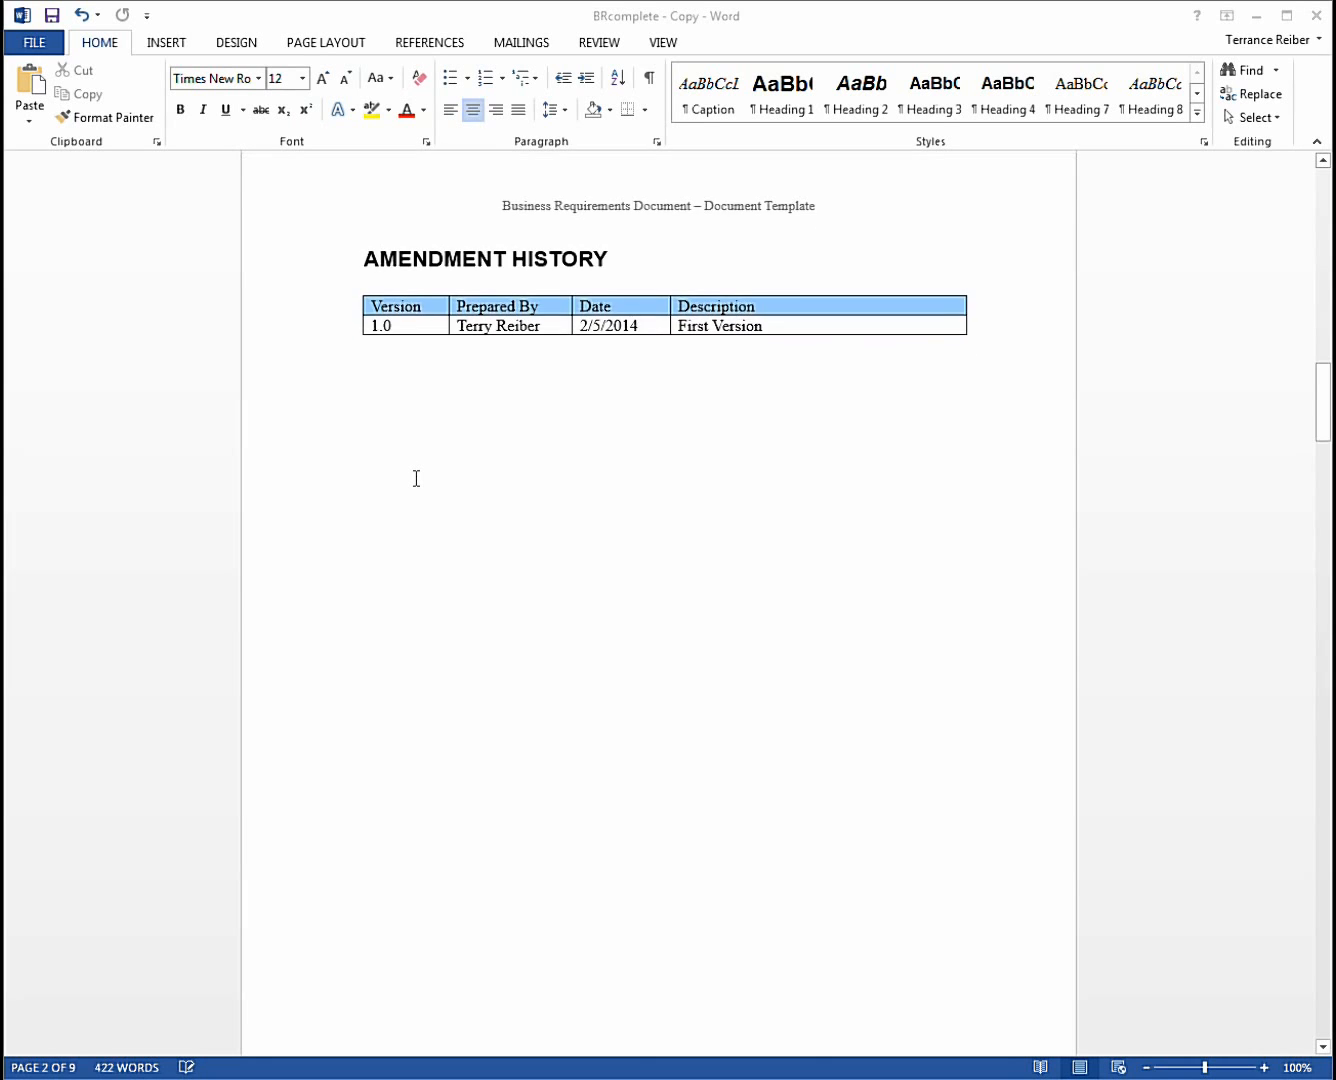
pyautogui.scroll(-3)
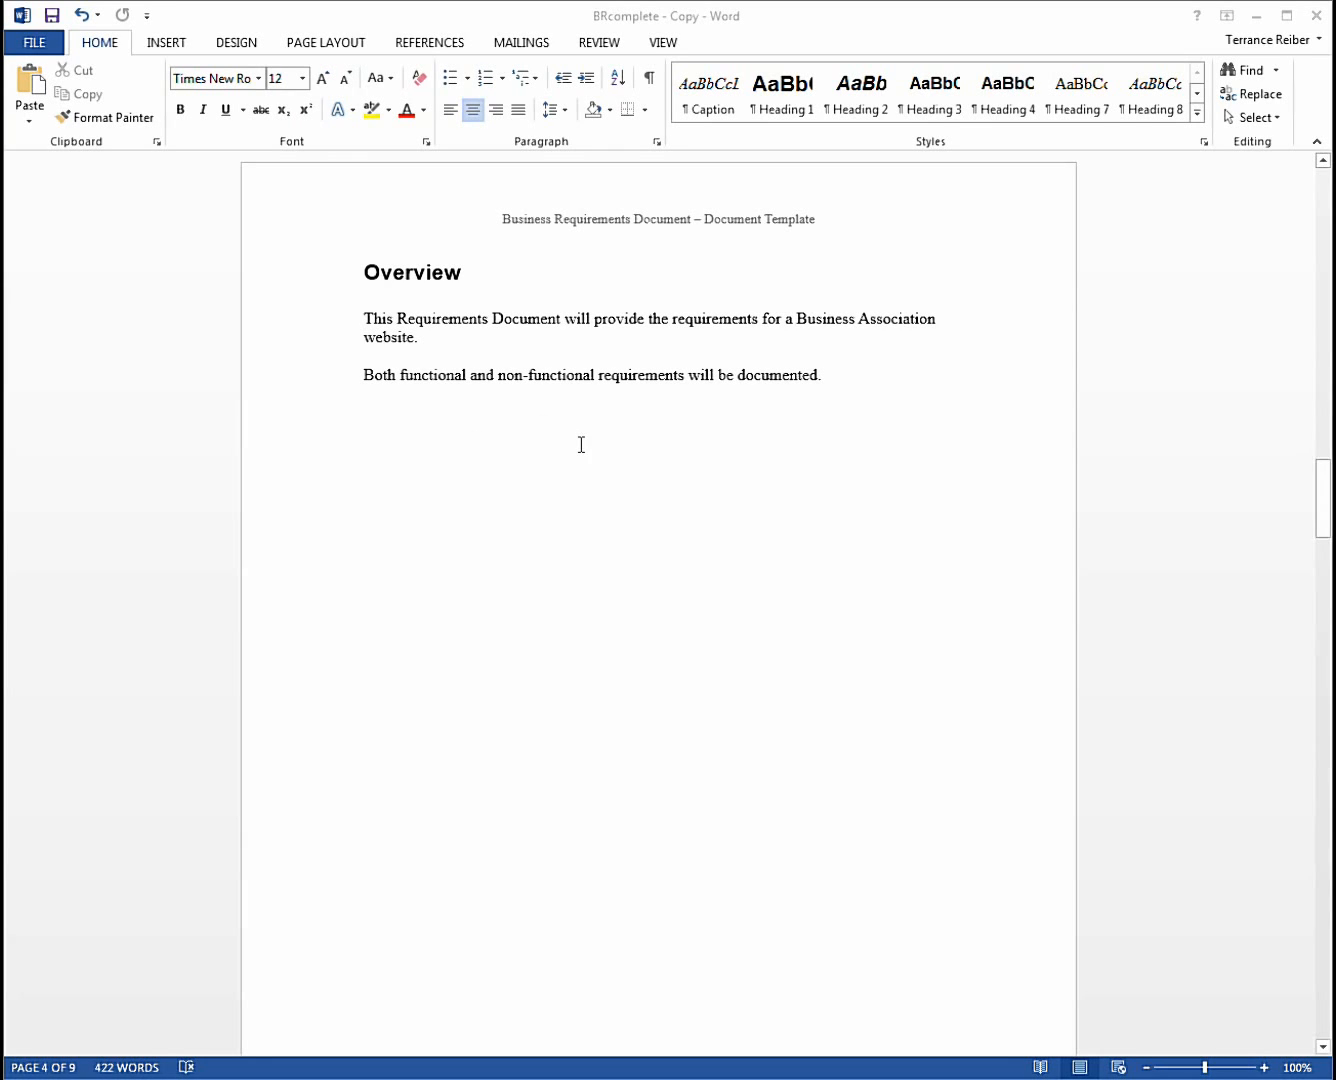
# Scroll through page 5's Stakeholders table of organizations and roles to the bottom of the page
pyautogui.scroll(-3)
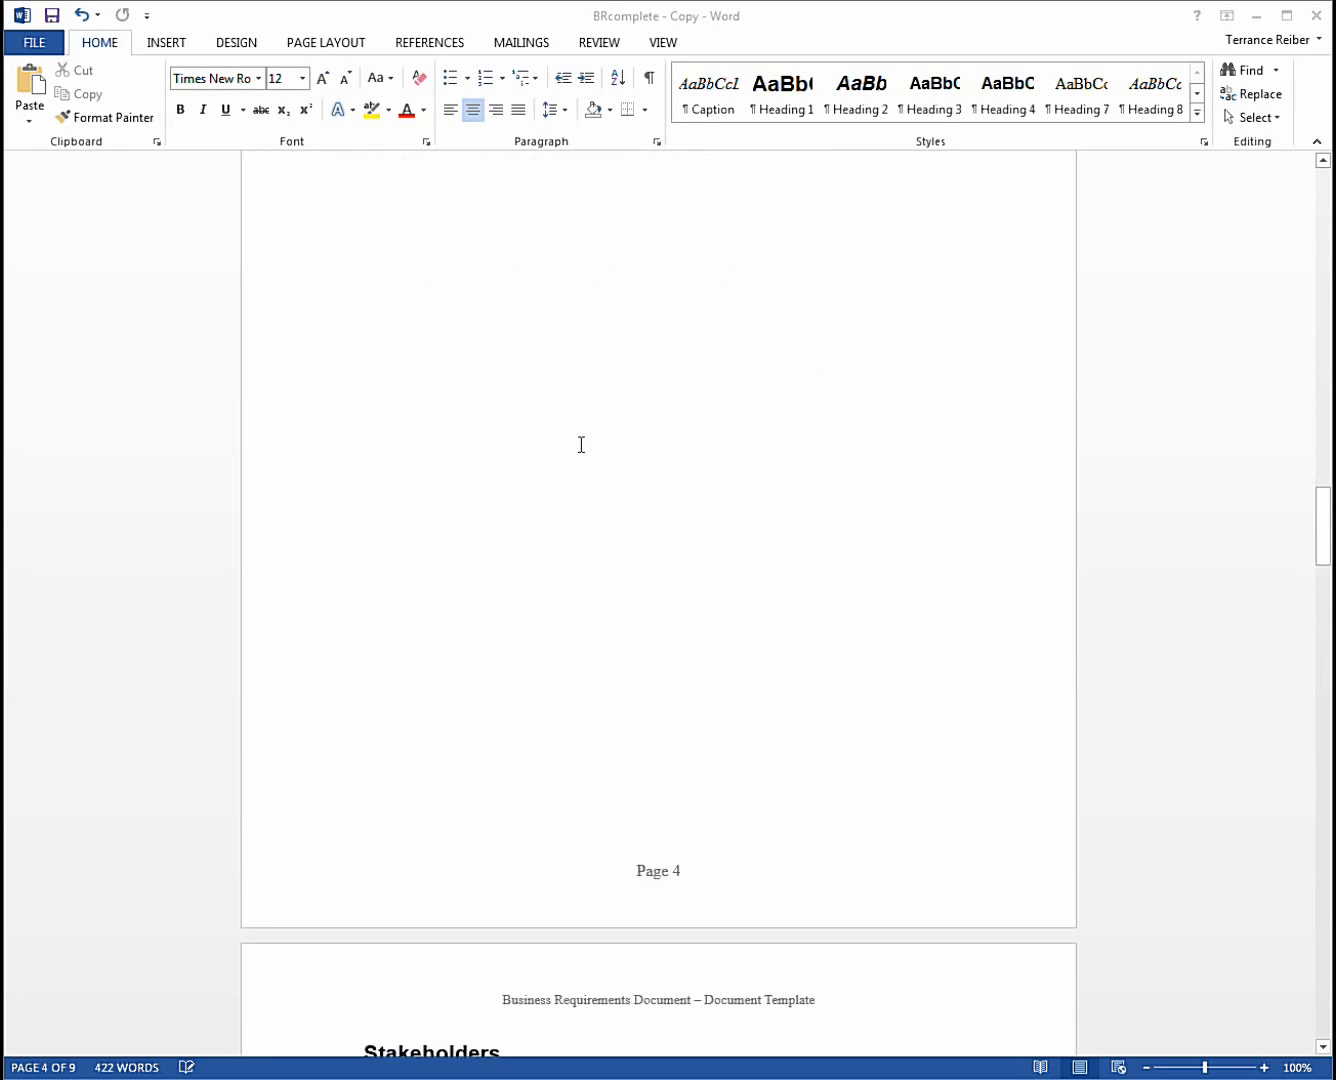
pyautogui.scroll(-3)
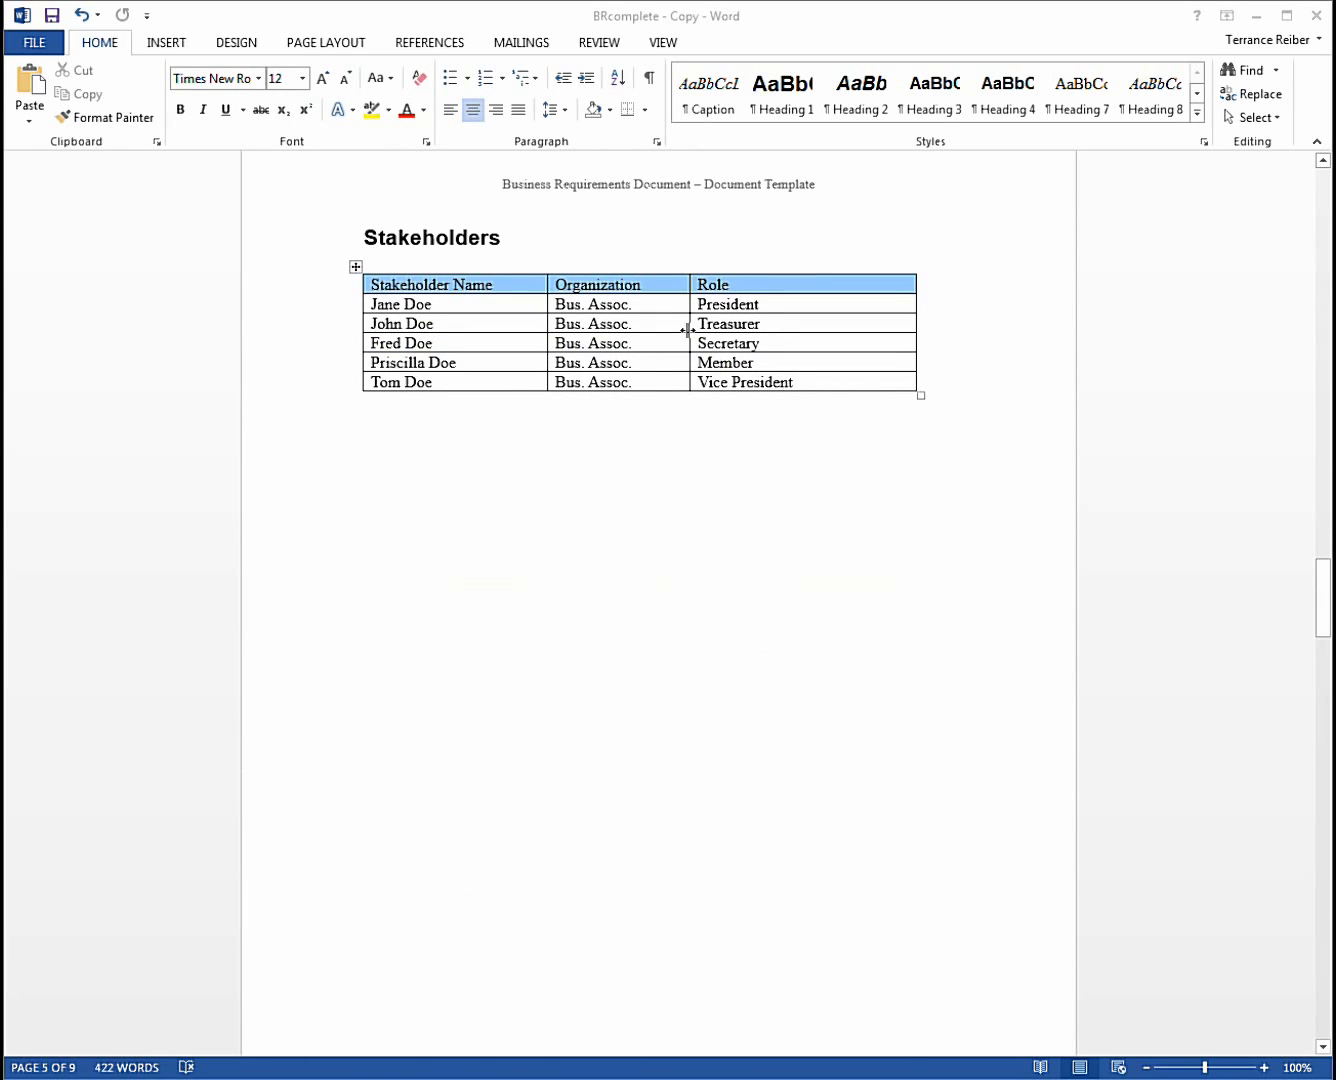
pyautogui.moveTo(742, 491)
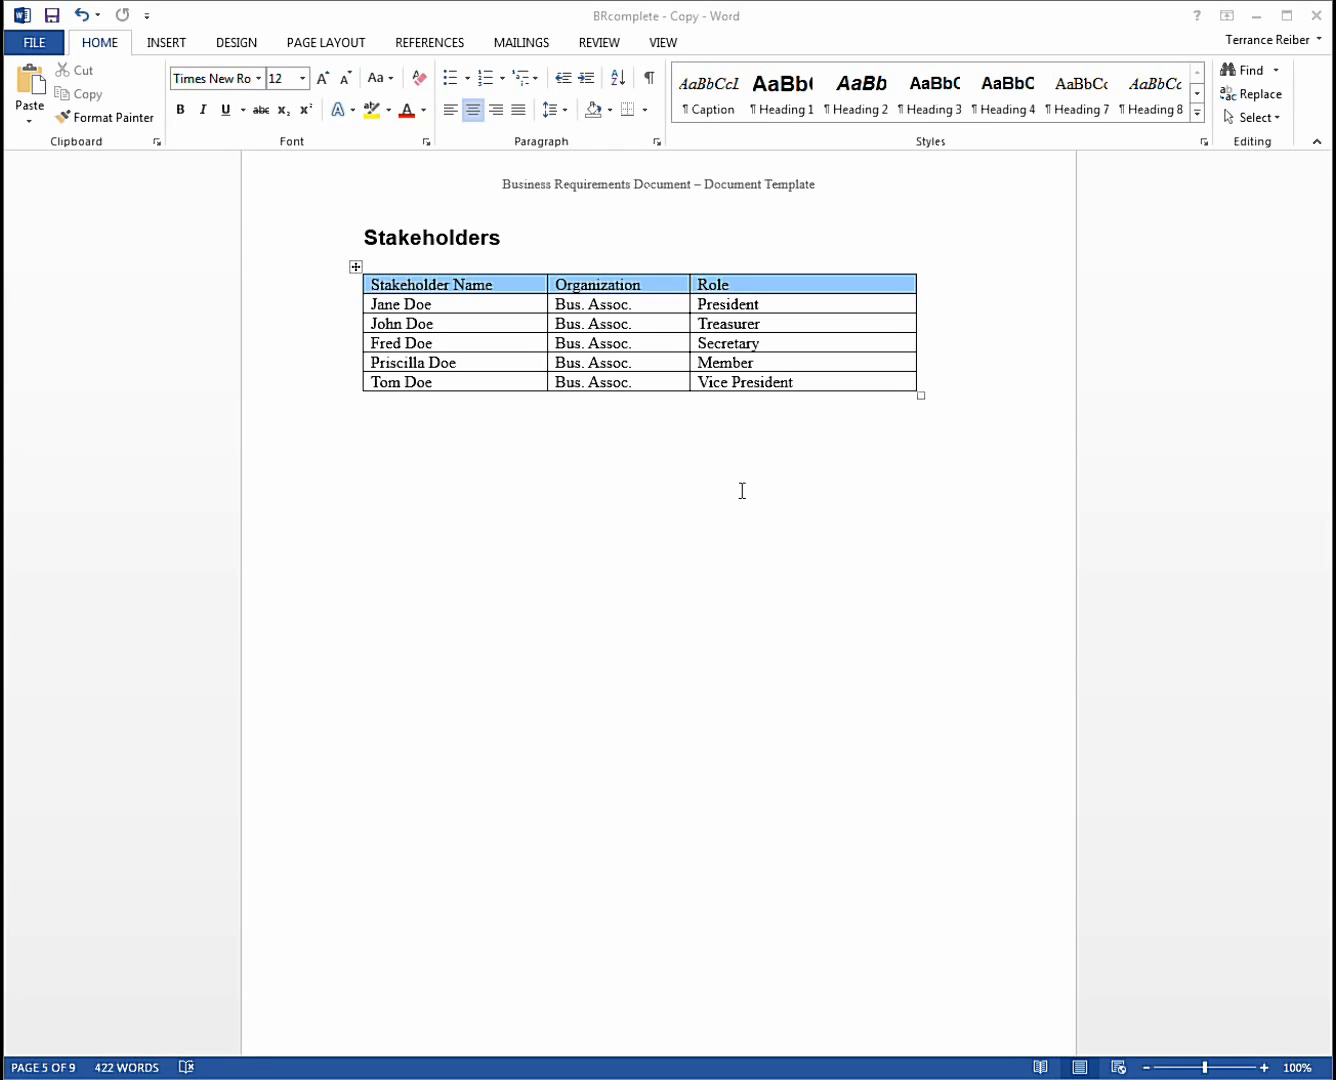
pyautogui.scroll(-3)
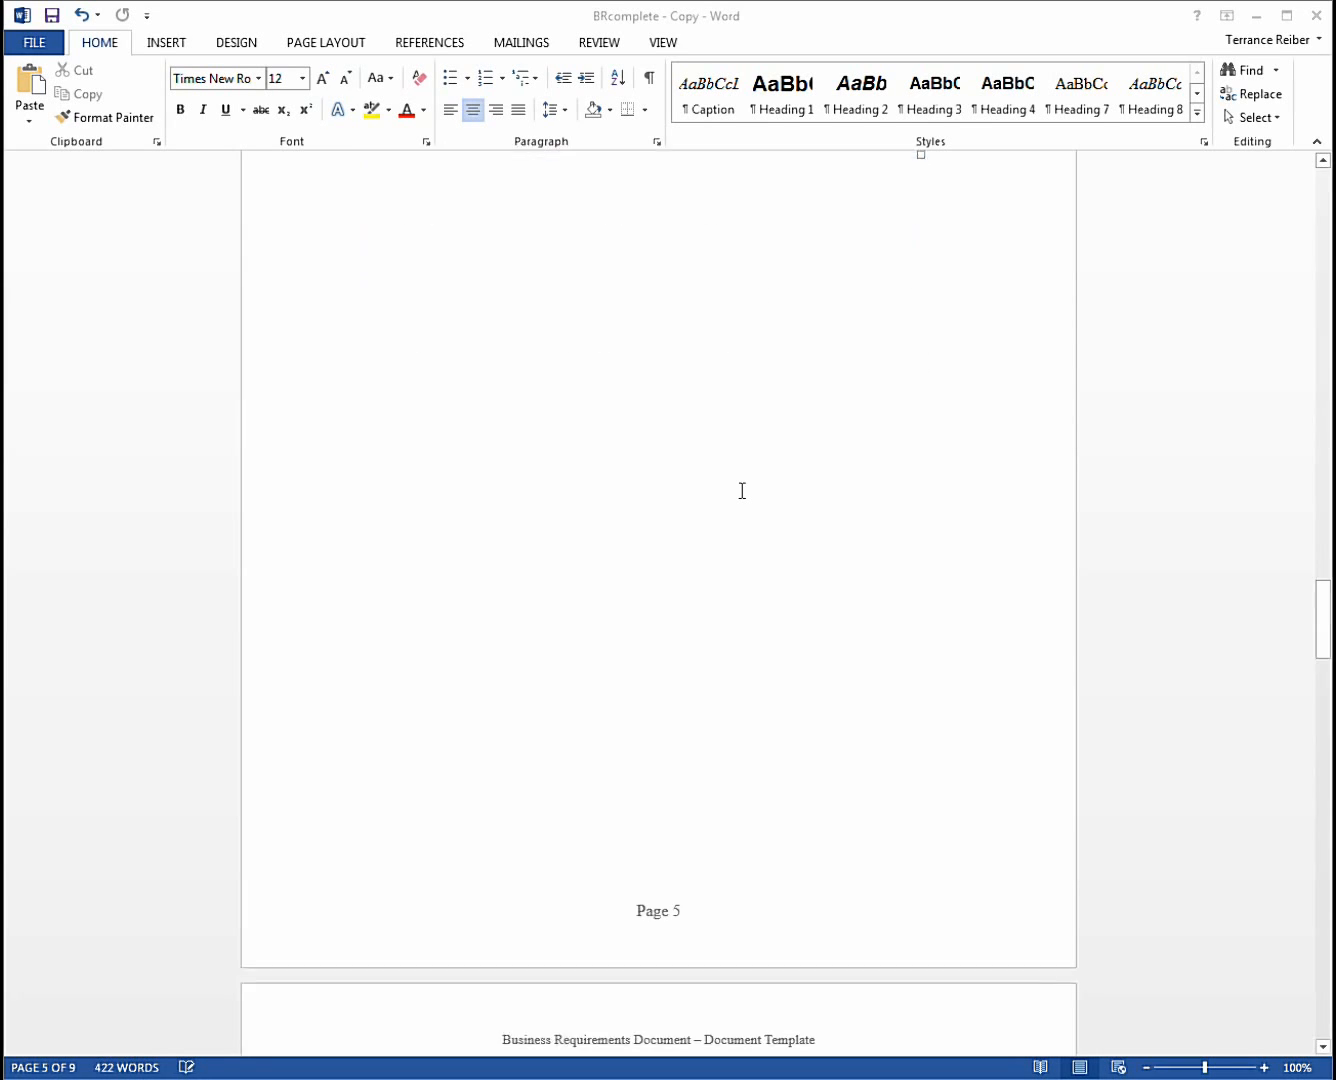
# Scroll through page 6, from Business Processes Affected through Risks and Related Documents
pyautogui.scroll(-3)
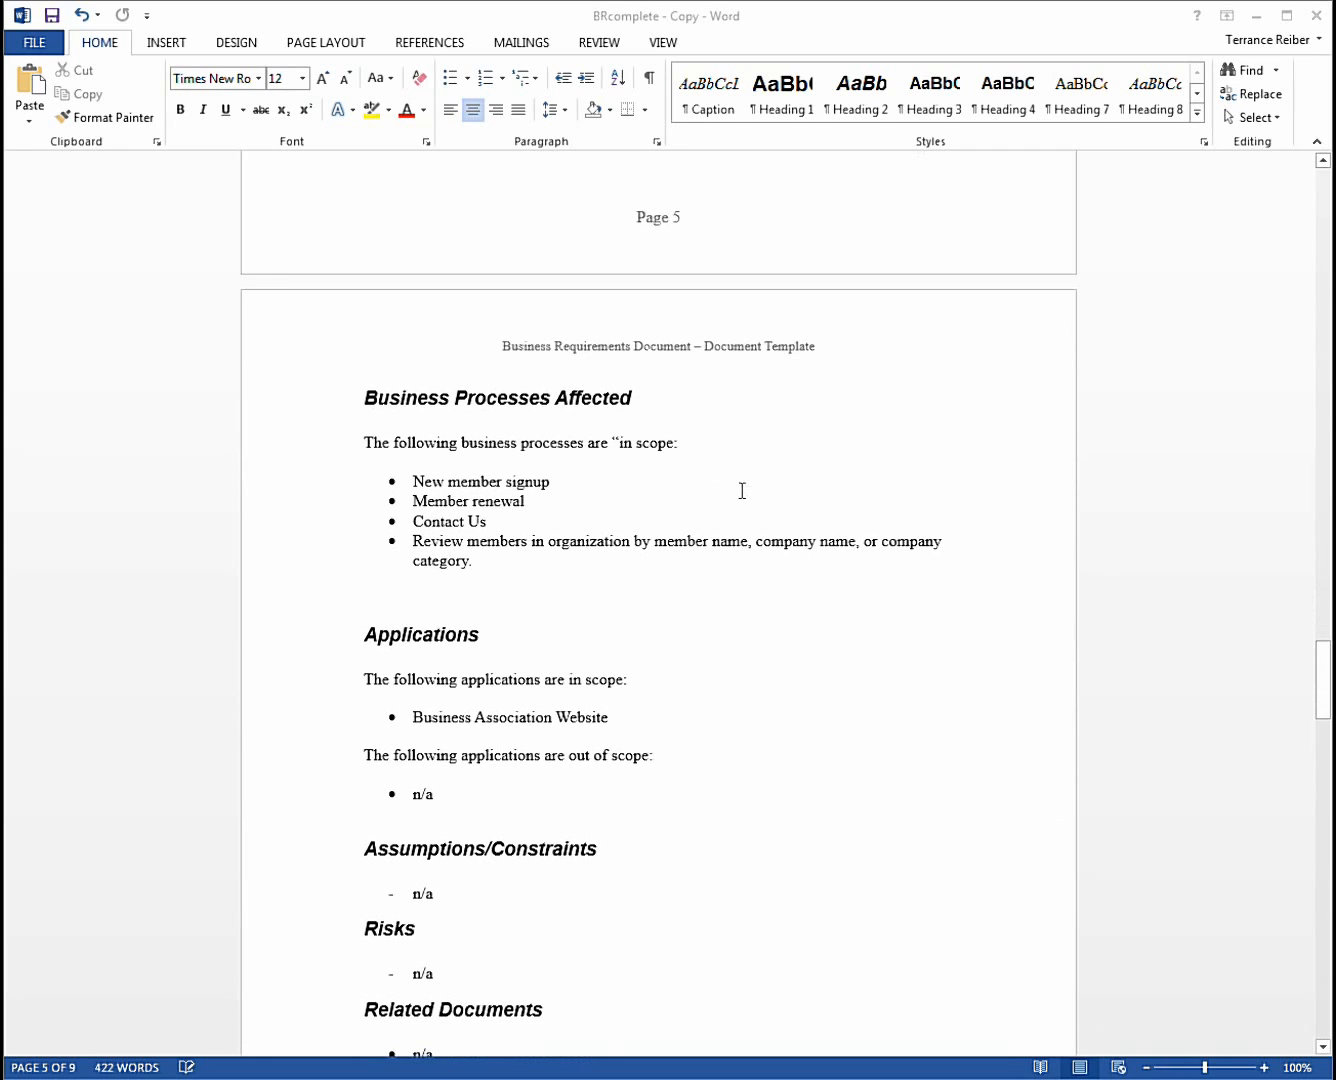
pyautogui.scroll(-3)
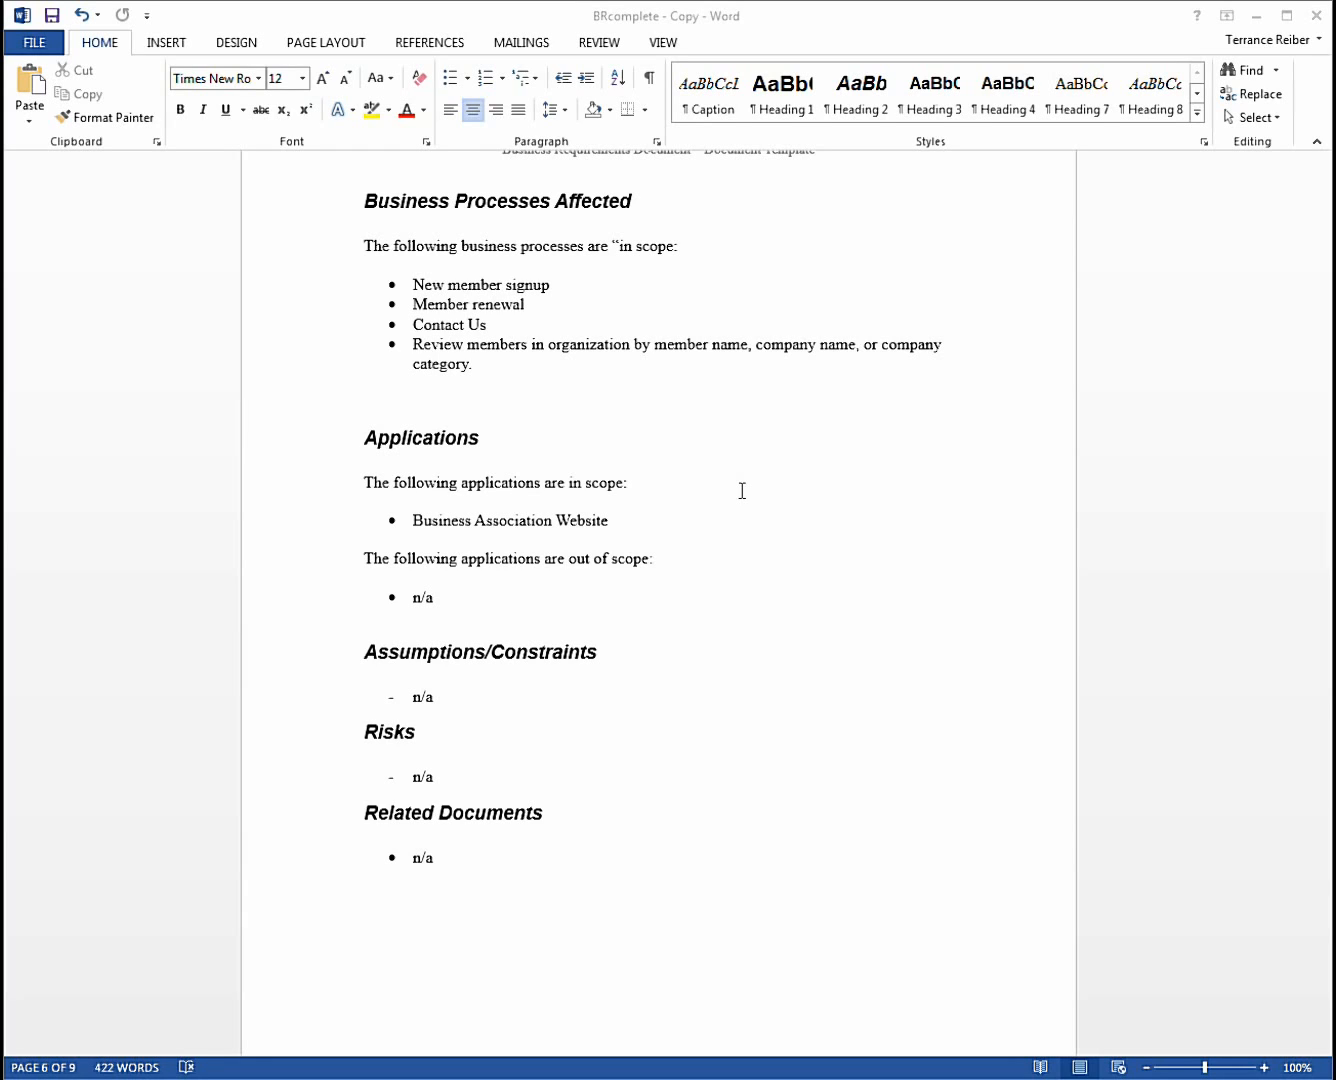
pyautogui.scroll(-3)
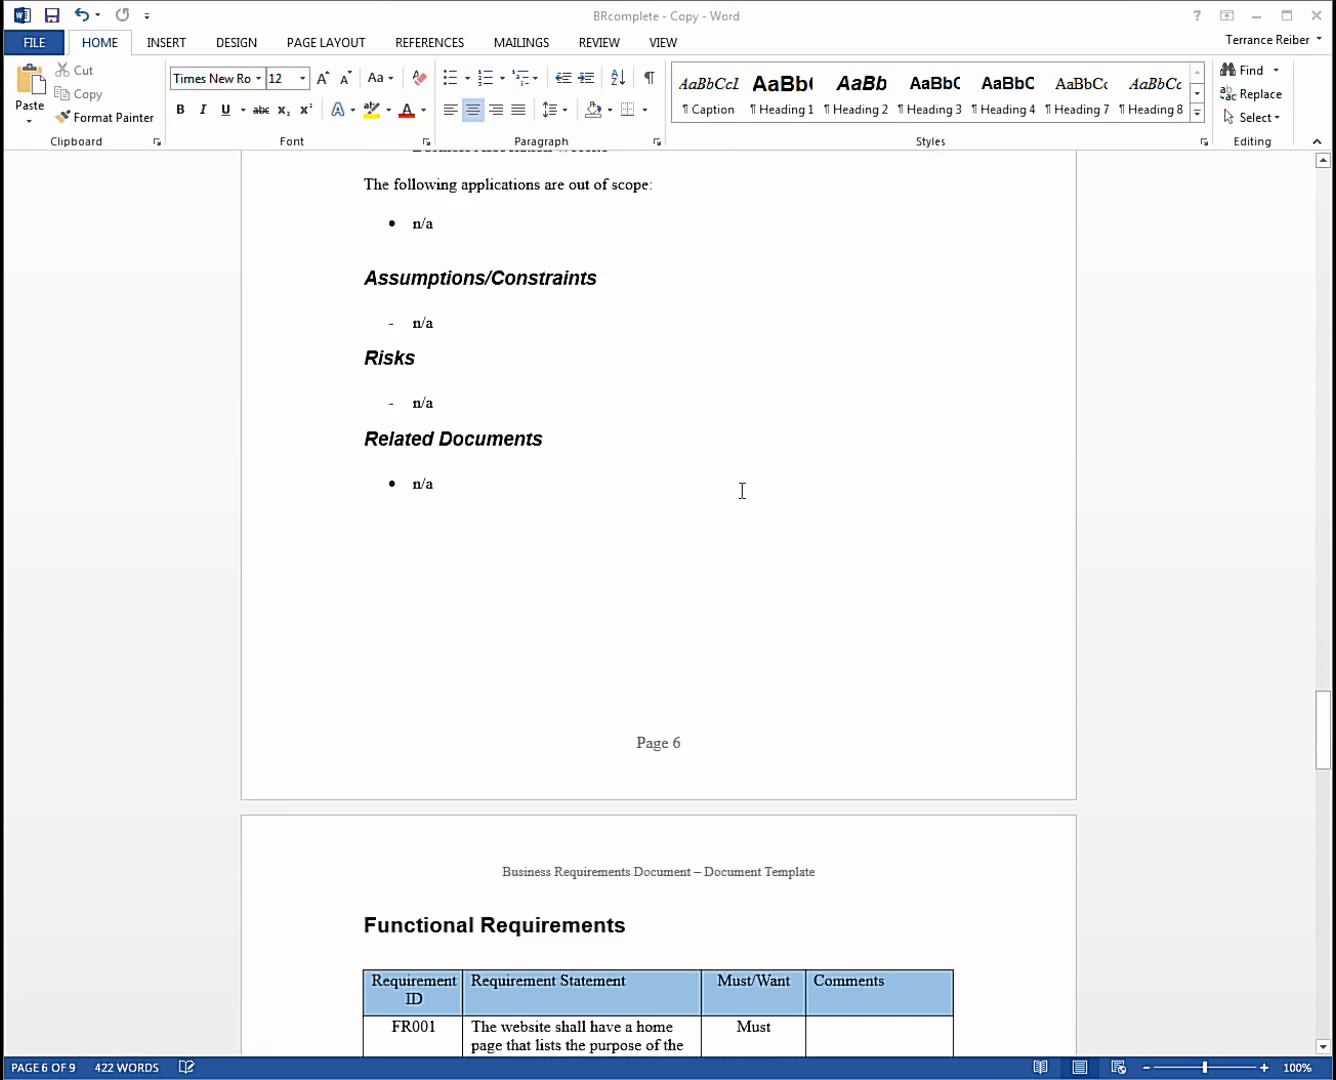
# Scroll to page 7's Functional Requirements table until rows FR001–FR007 are all visible
pyautogui.scroll(-3)
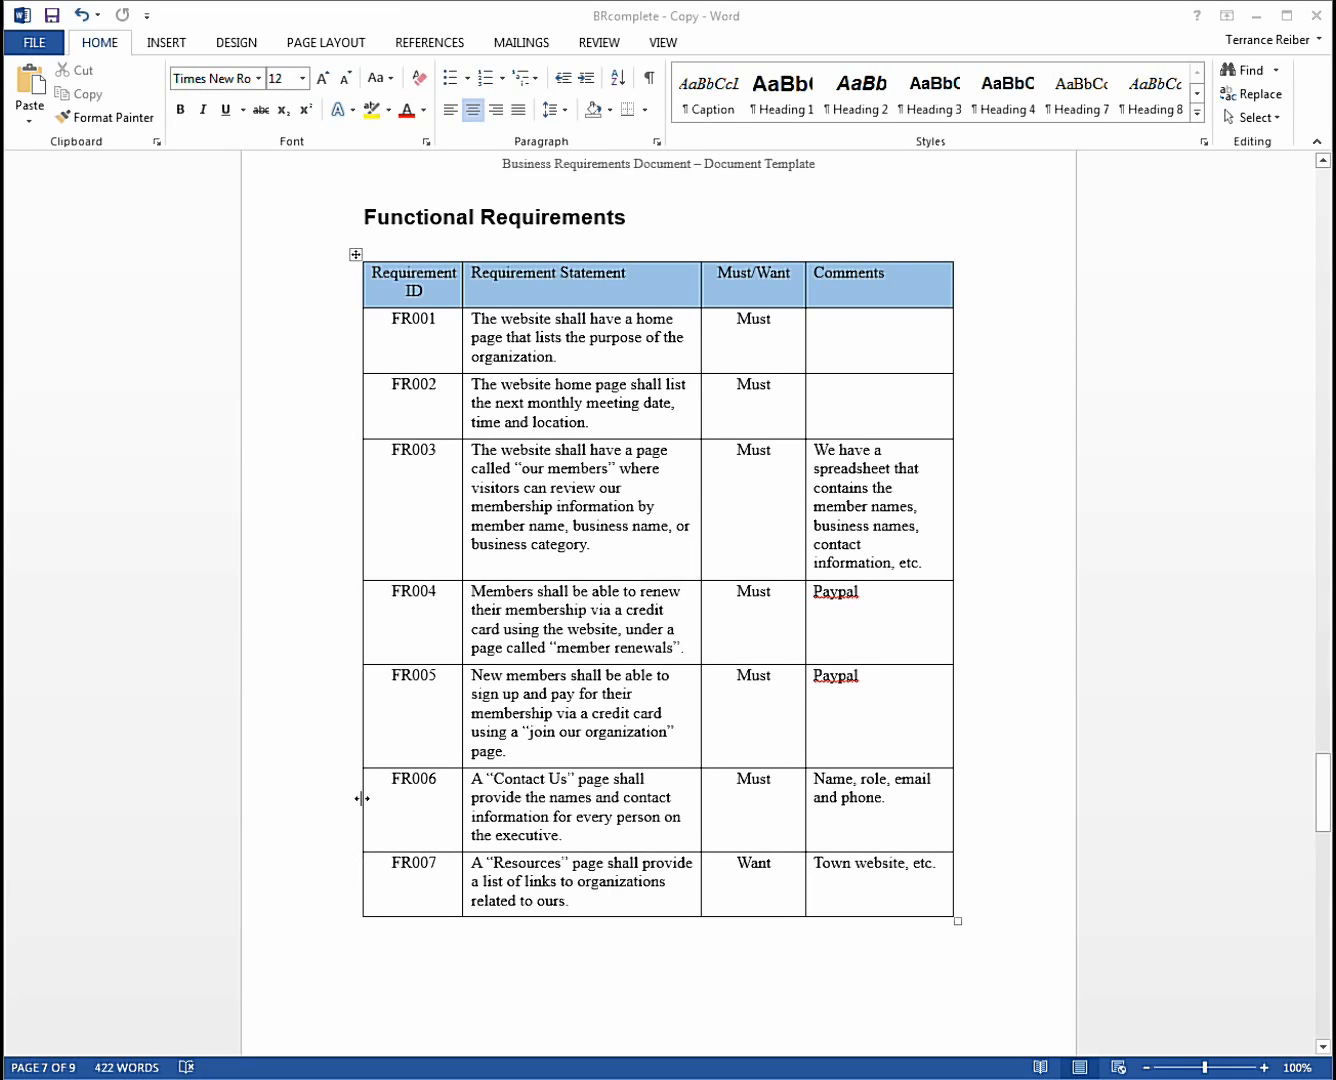
pyautogui.moveTo(418, 850)
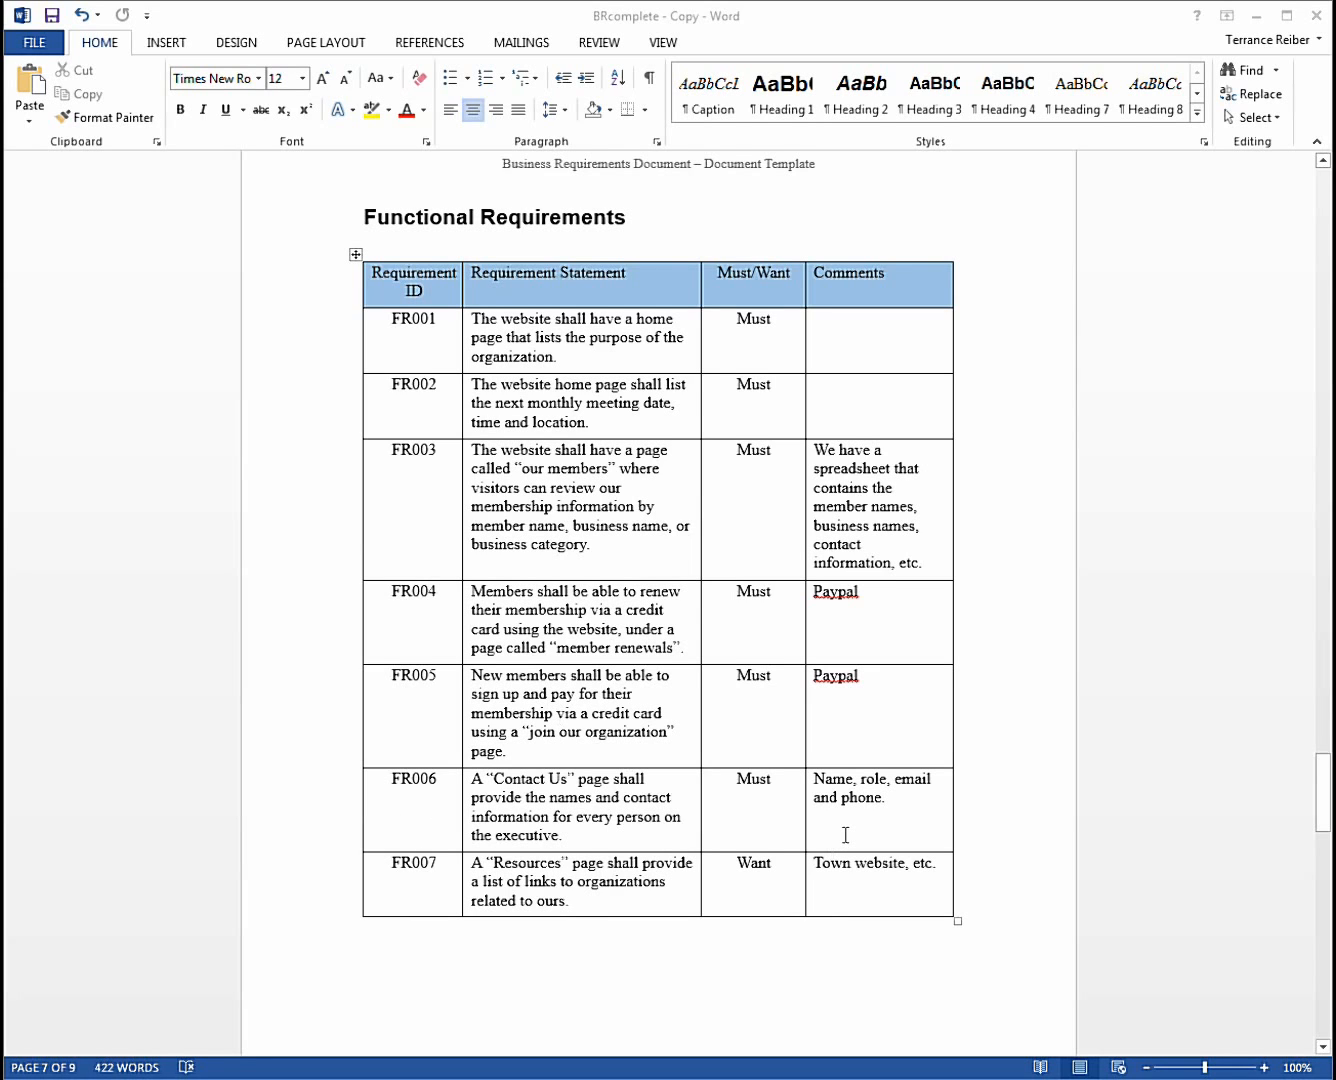
pyautogui.scroll(-3)
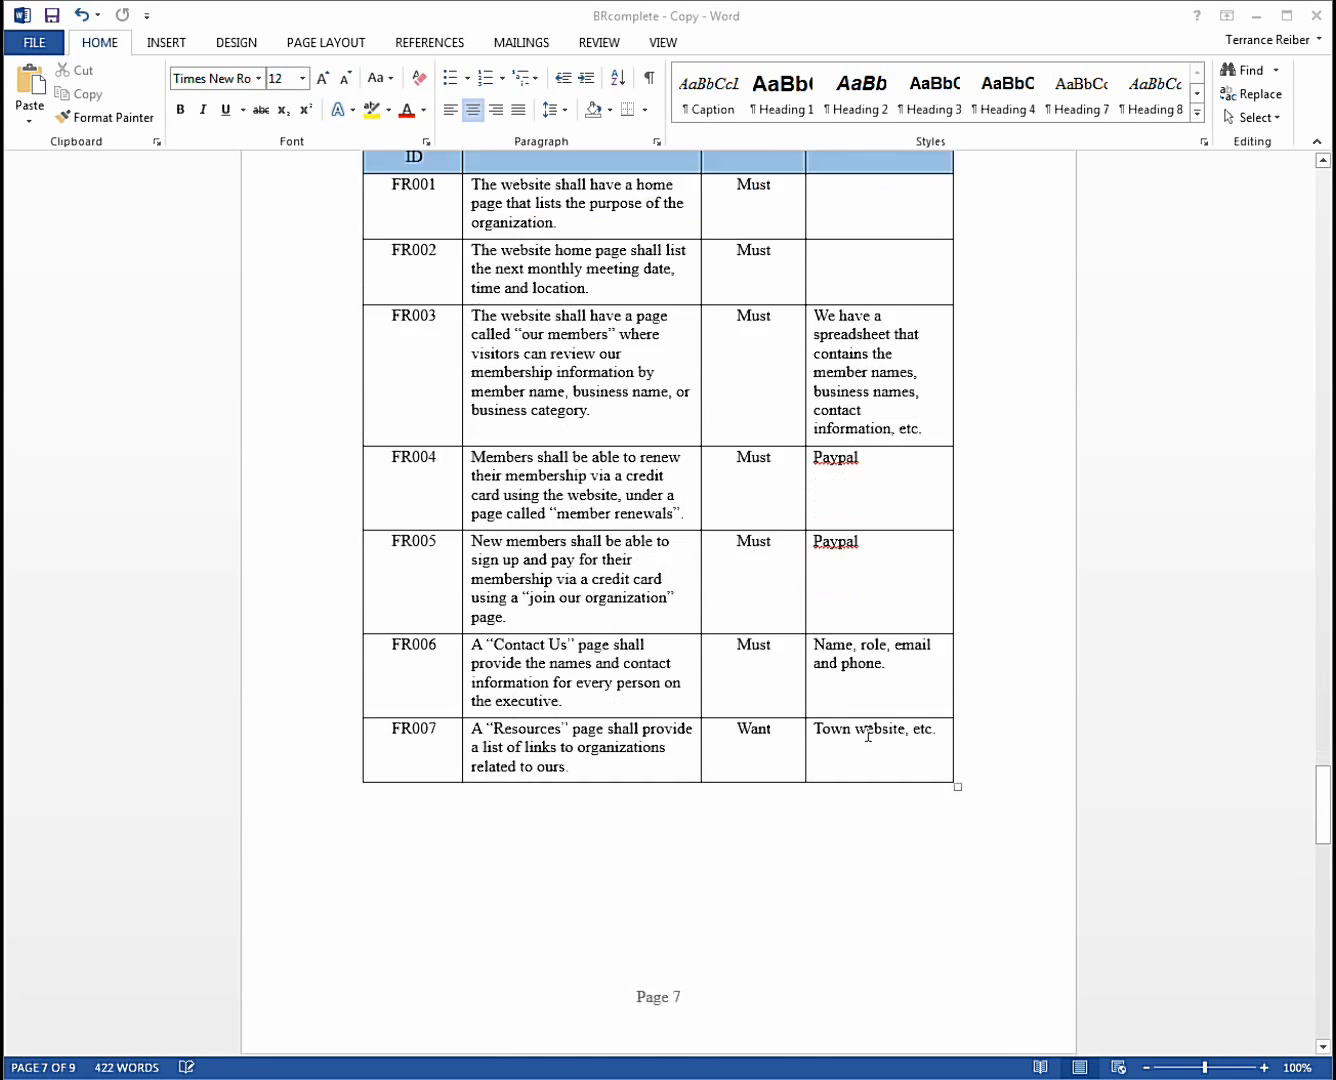
# Scroll to page 8's Non-Functional Requirements table showing NF001–NF005 with Must/Want ratings
pyautogui.scroll(-3)
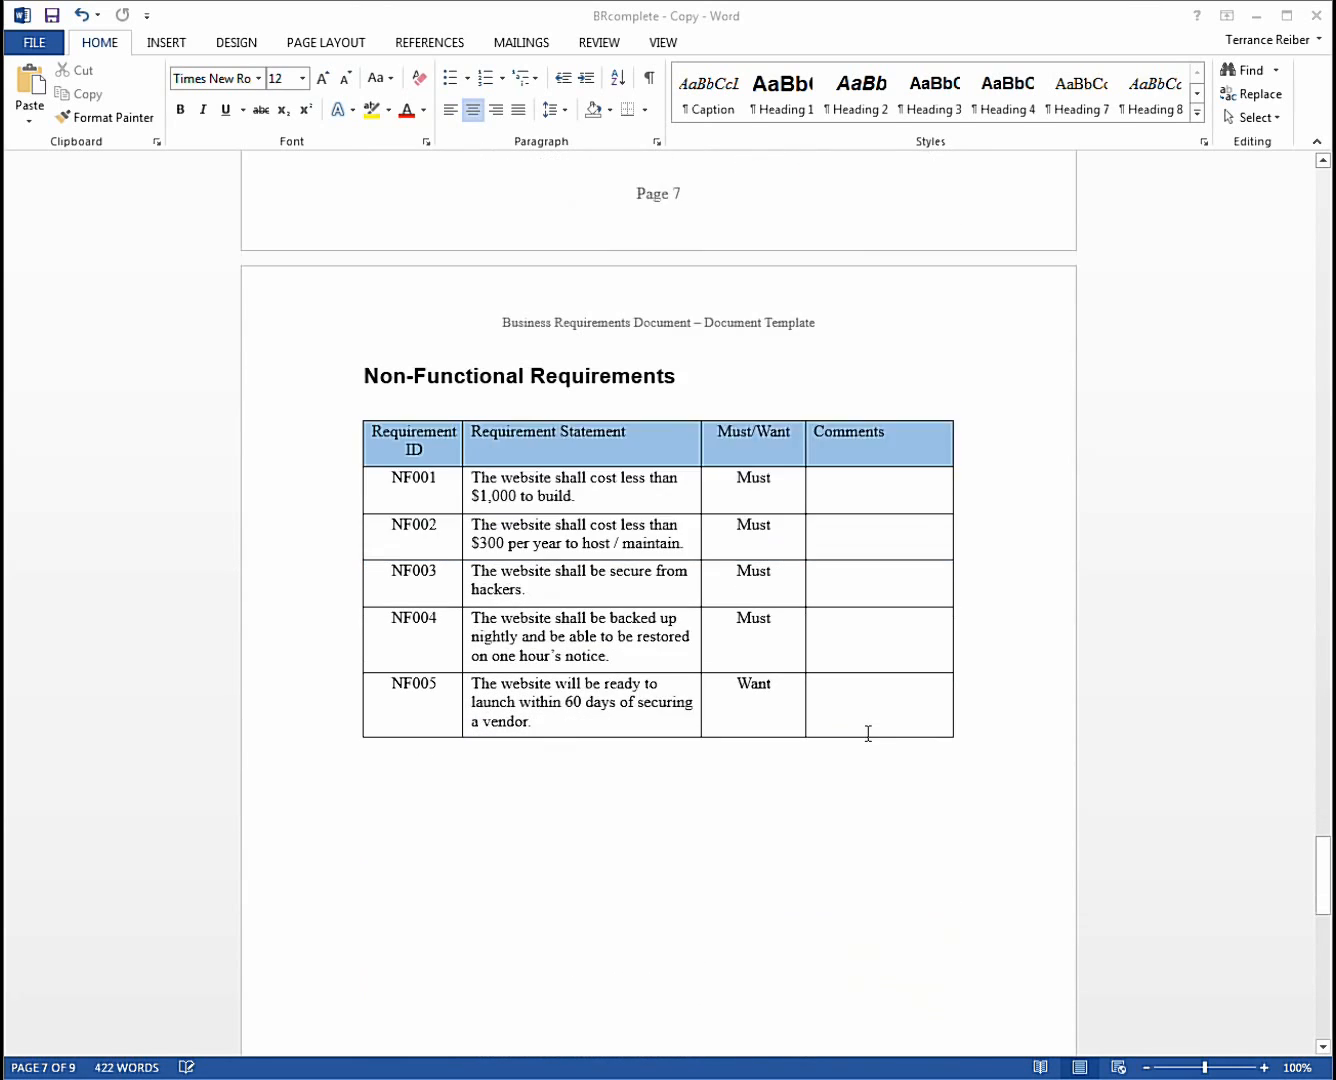
pyautogui.scroll(-3)
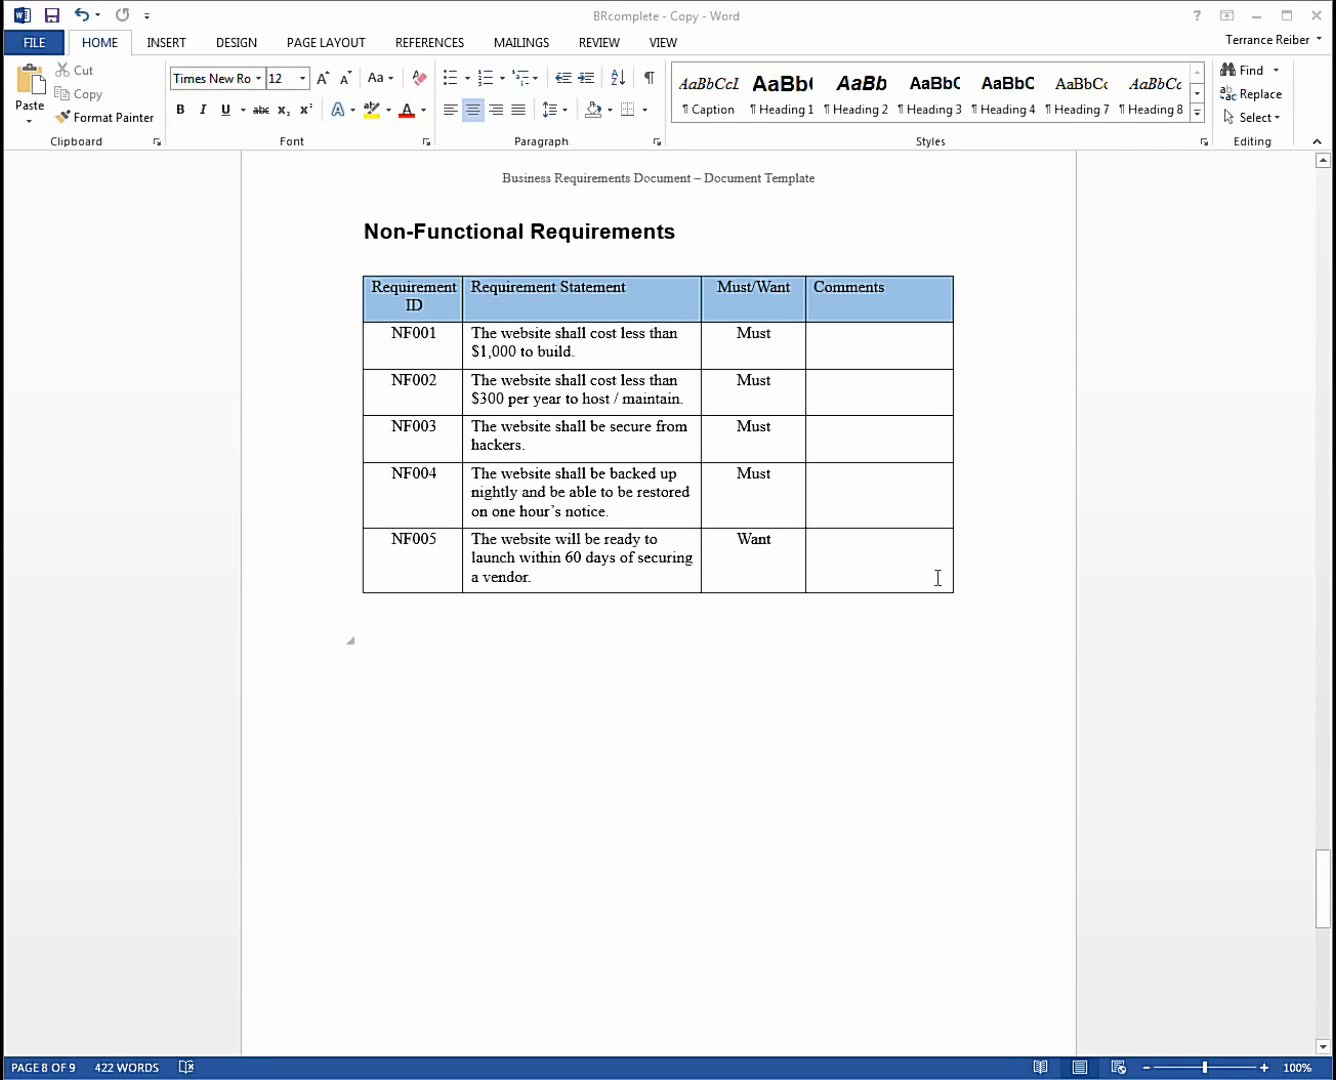
# Scroll to the empty Appendices heading on page 9, the document's last page
pyautogui.scroll(-3)
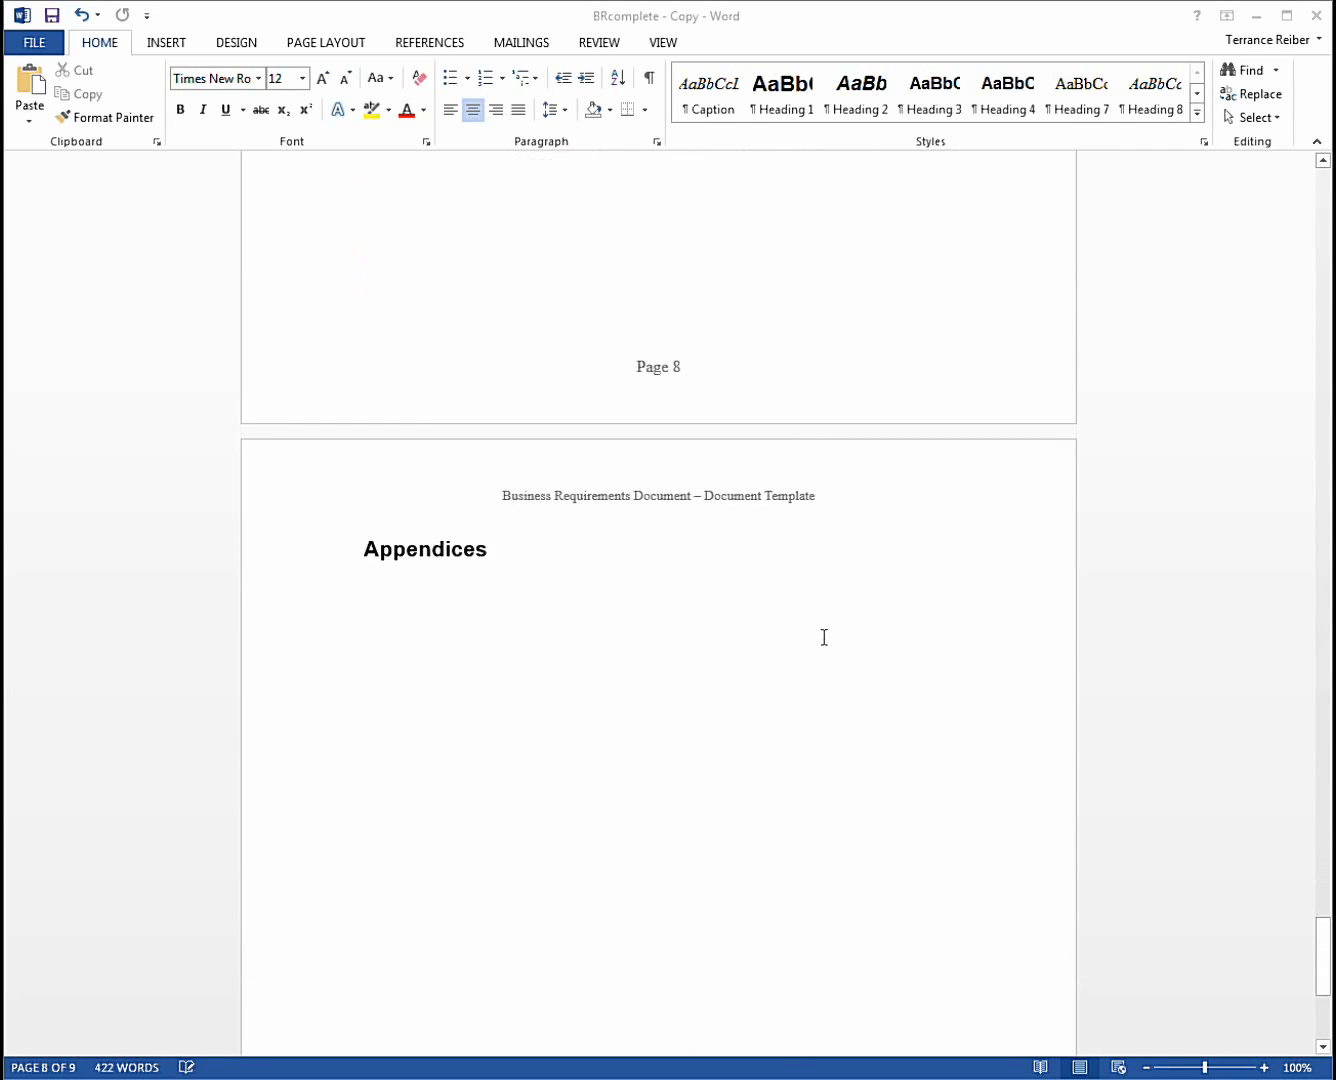
pyautogui.scroll(-3)
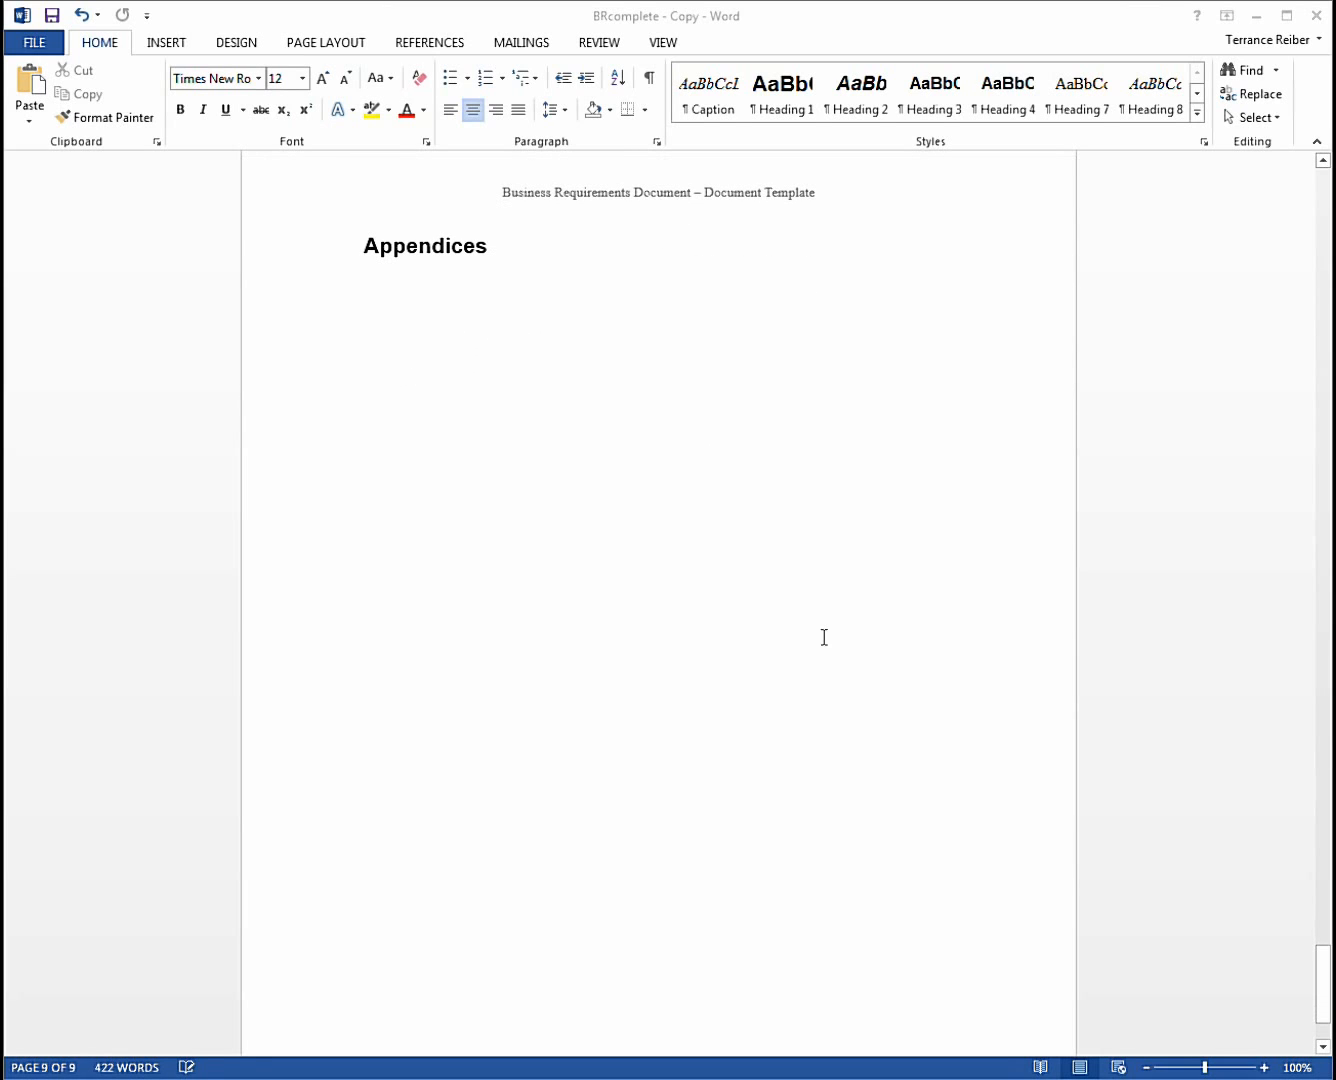
pyautogui.moveTo(527, 375)
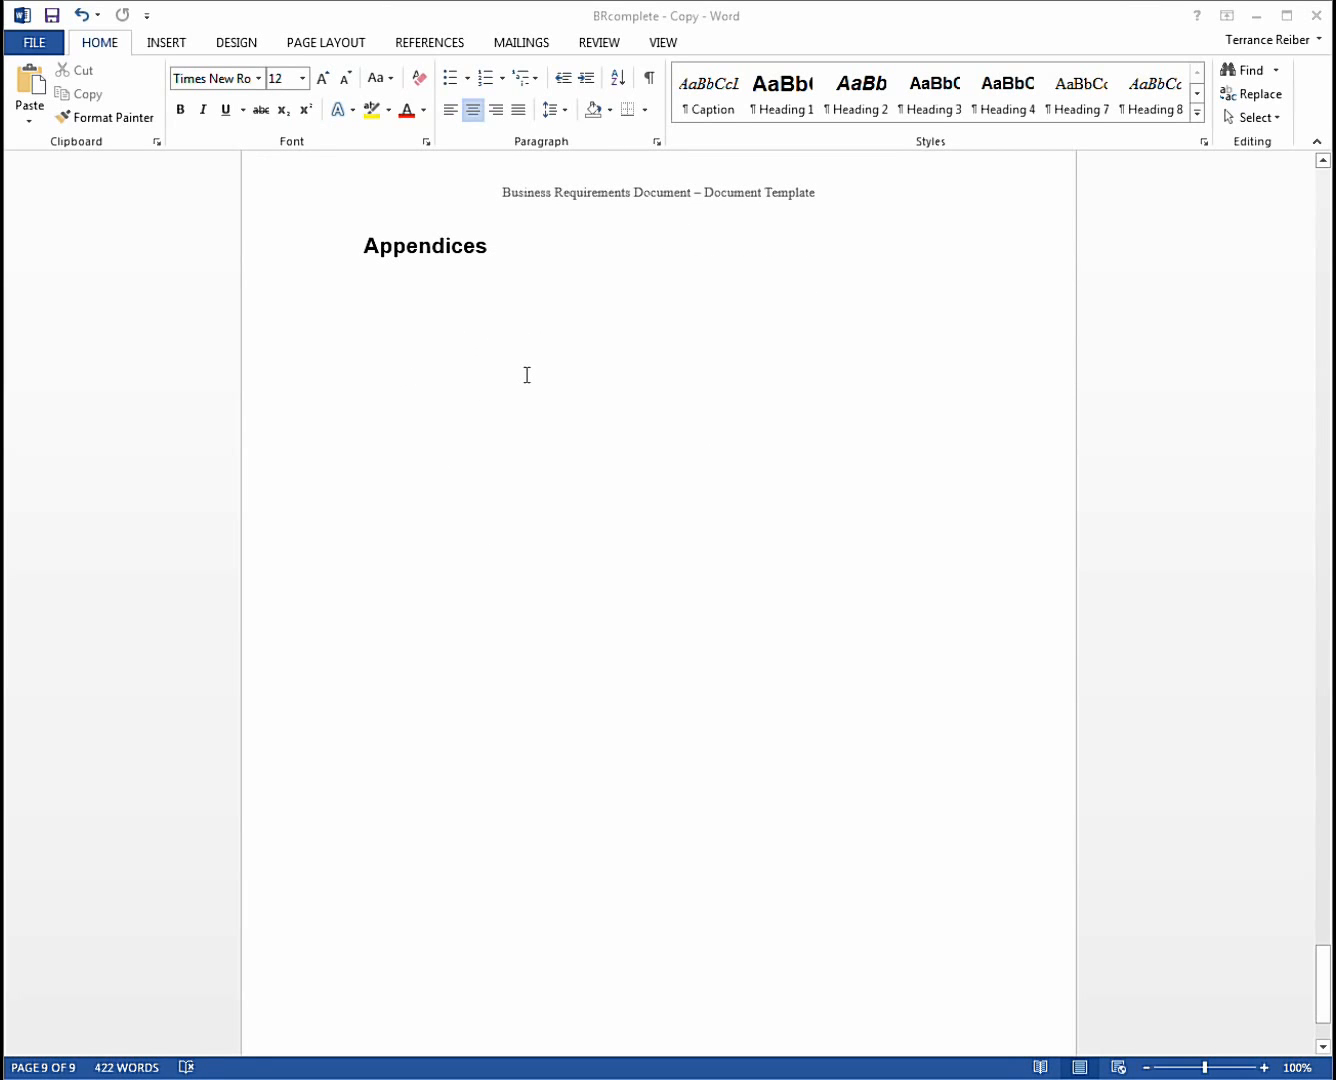